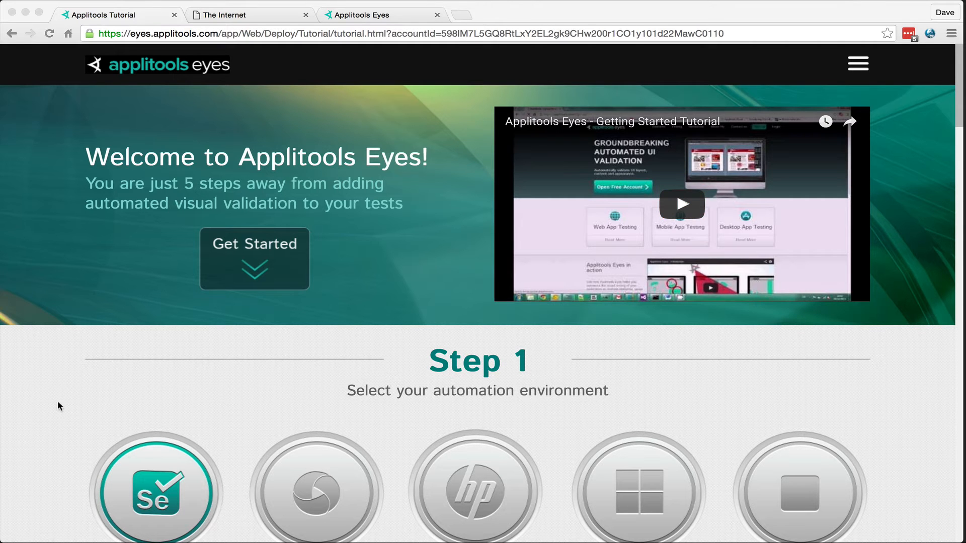
# Select and copy the Eyes Java Selenium Maven dependency XML, then switch to the Internet login page.
pyautogui.scroll(-3)
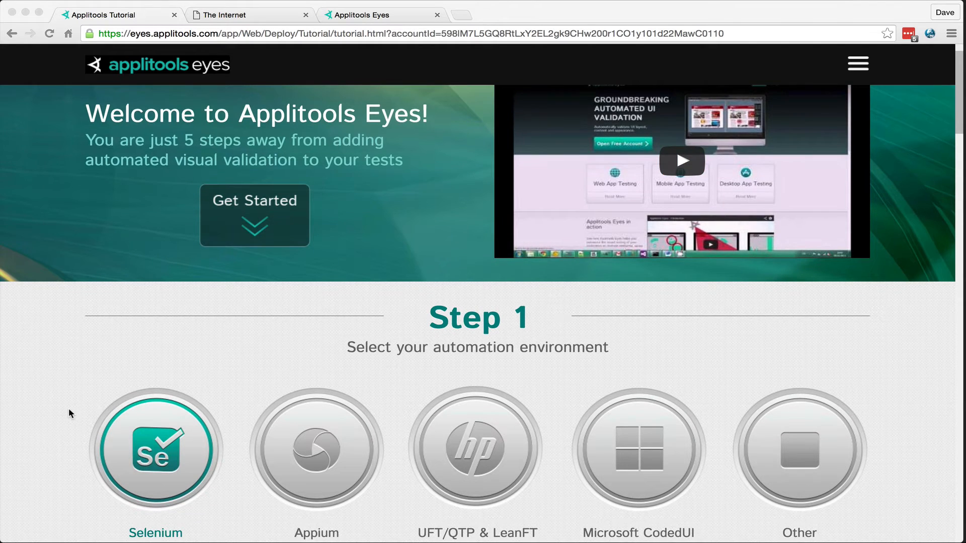
pyautogui.scroll(-3)
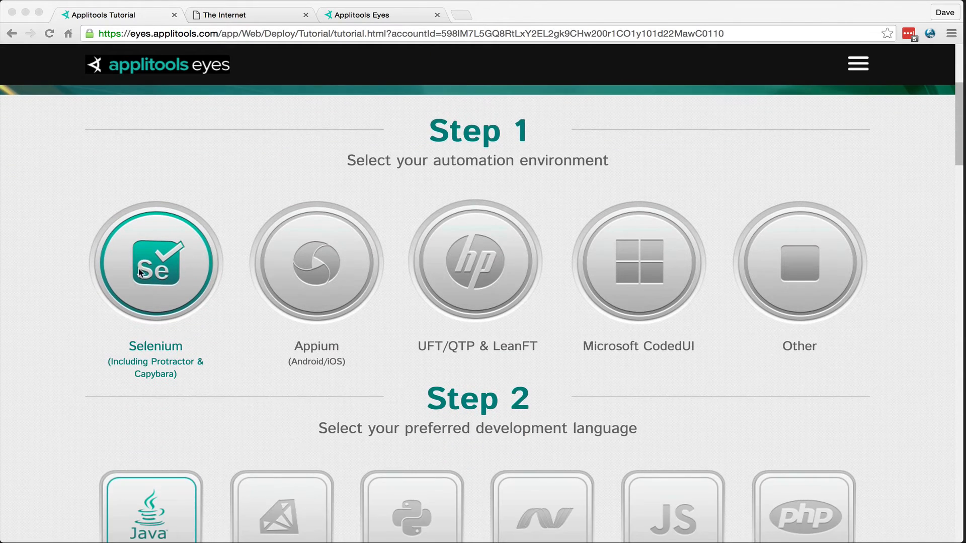
pyautogui.scroll(-3)
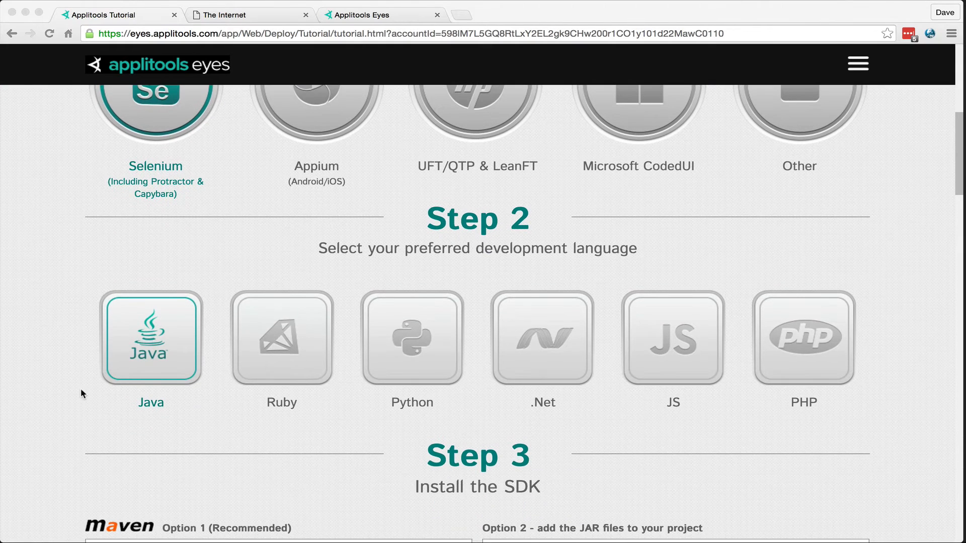
pyautogui.moveTo(95, 411)
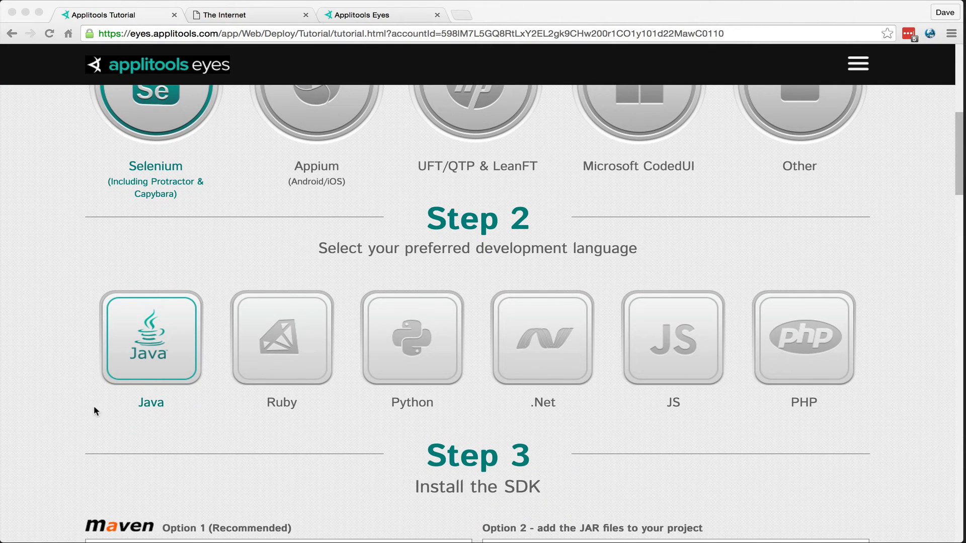
pyautogui.scroll(-3)
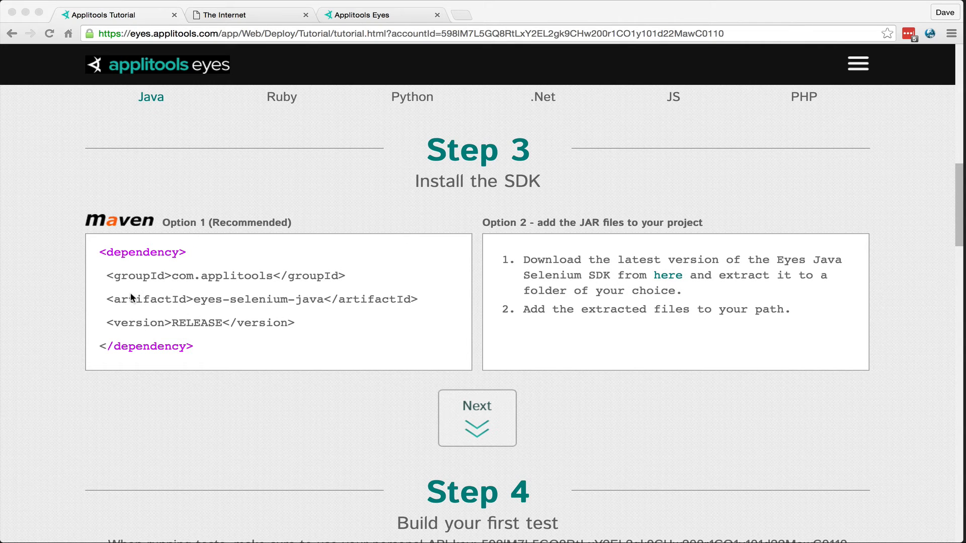
pyautogui.moveTo(211, 352)
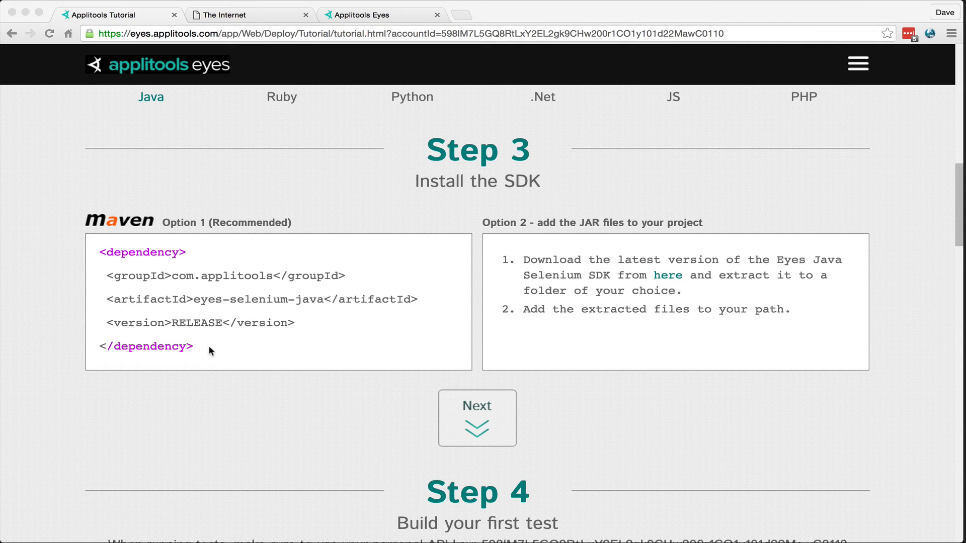
pyautogui.moveTo(107, 250)
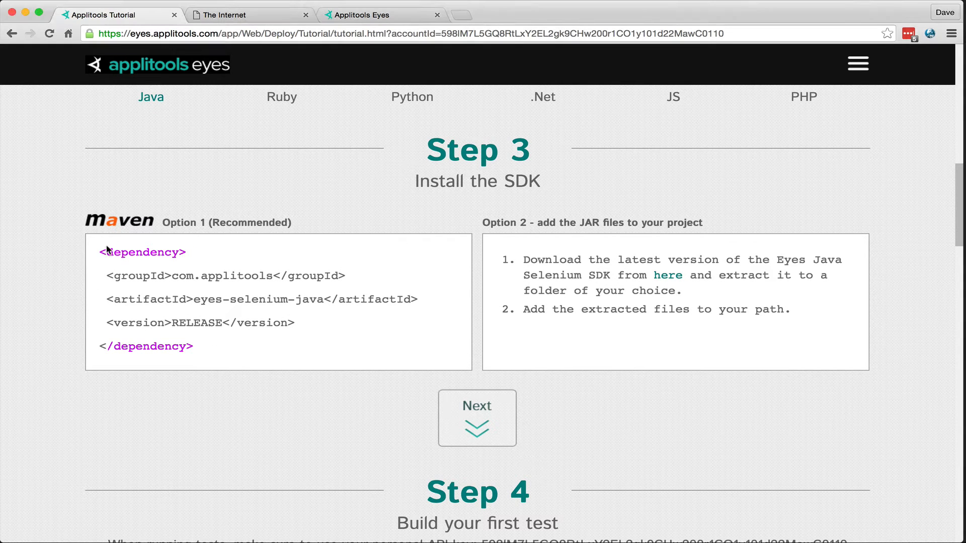
pyautogui.moveTo(102, 251); pyautogui.dragTo(192, 346)
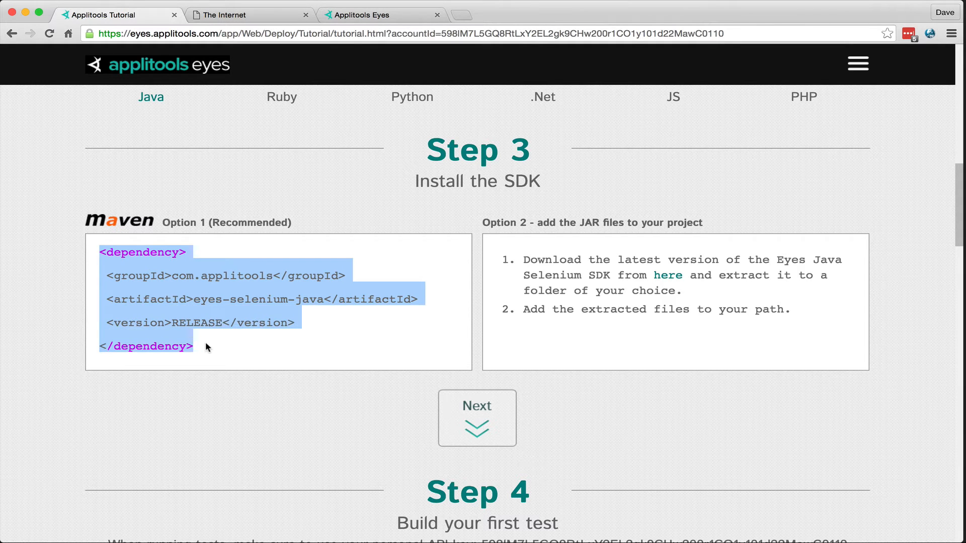
pyautogui.moveTo(167, 179)
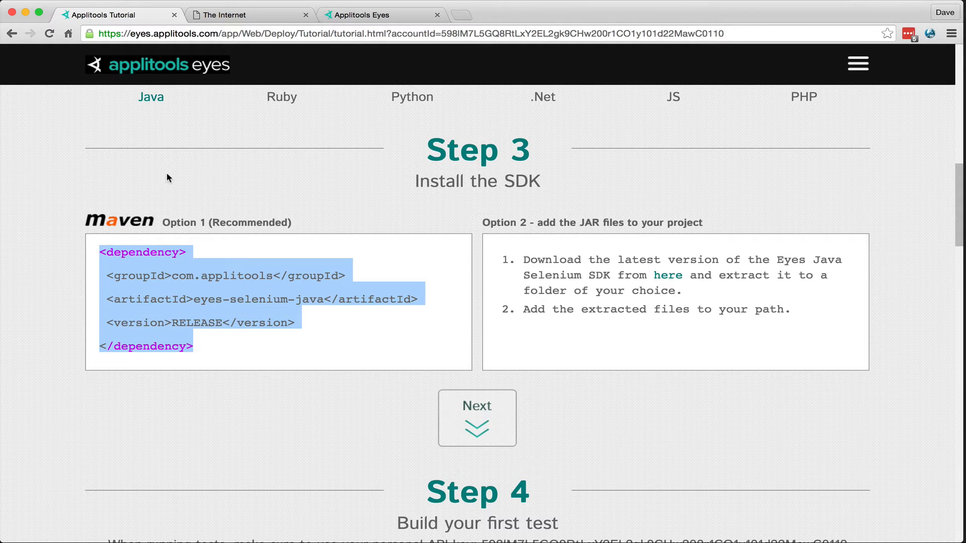
pyautogui.click(250, 14)
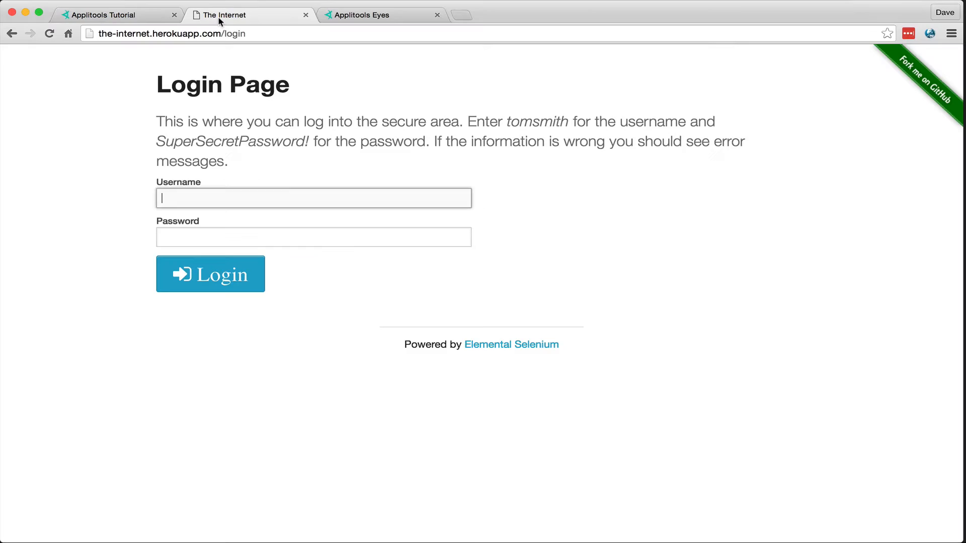
pyautogui.moveTo(84, 243)
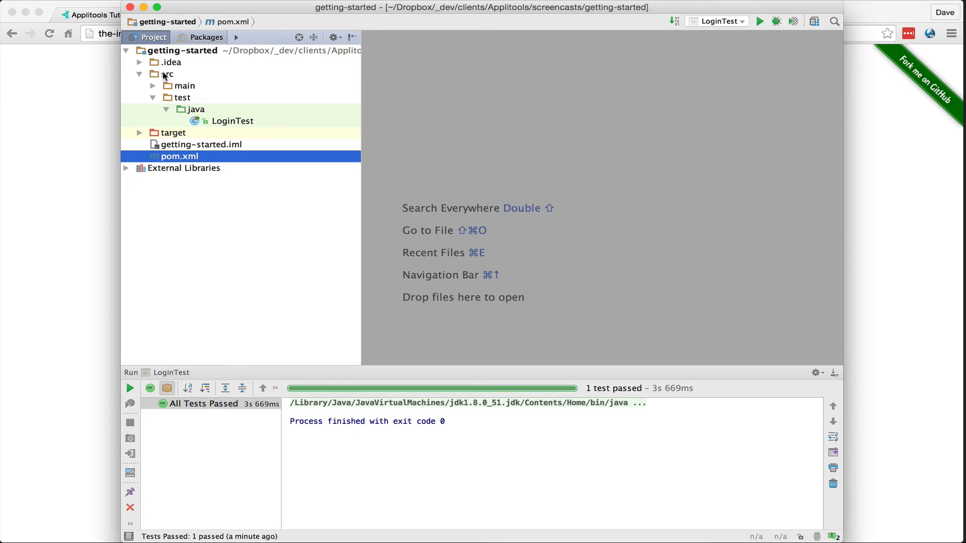
pyautogui.moveTo(158, 79)
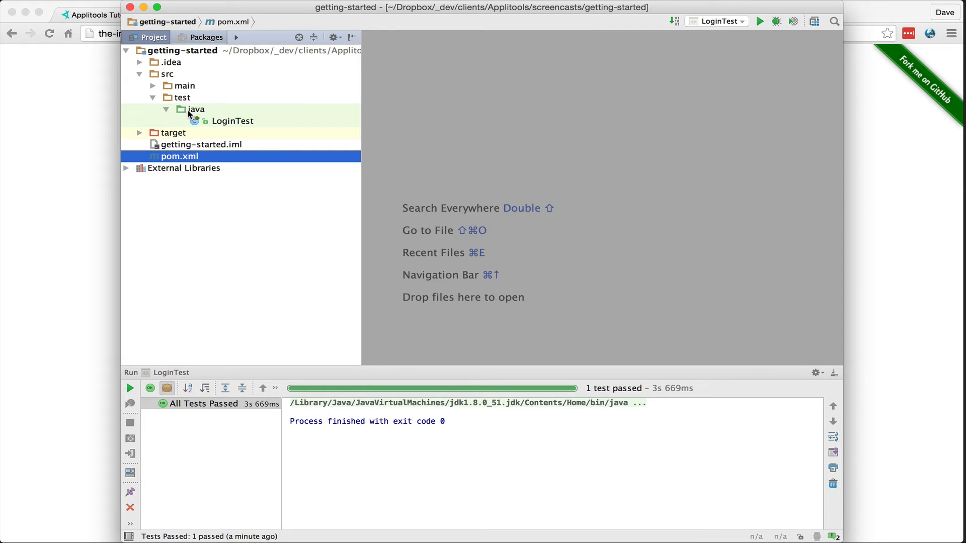
pyautogui.moveTo(238, 127)
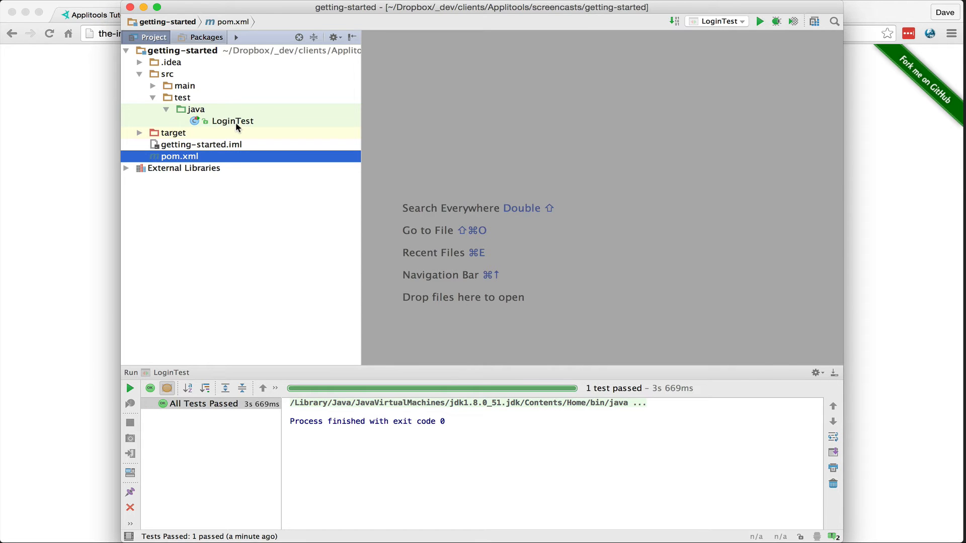
# Open the LoginTest class from src/test/java to review its Selenium login steps.
pyautogui.doubleClick(232, 120)
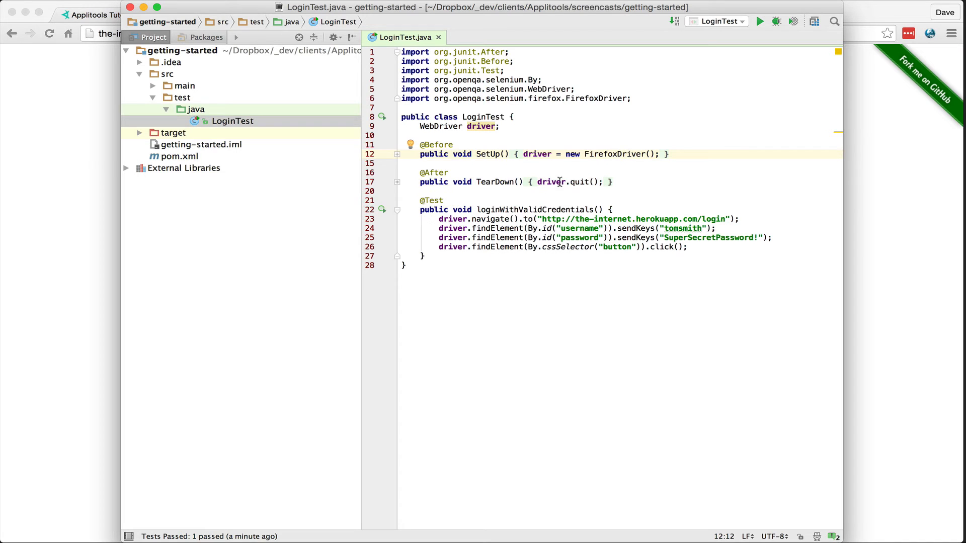
pyautogui.moveTo(510, 255)
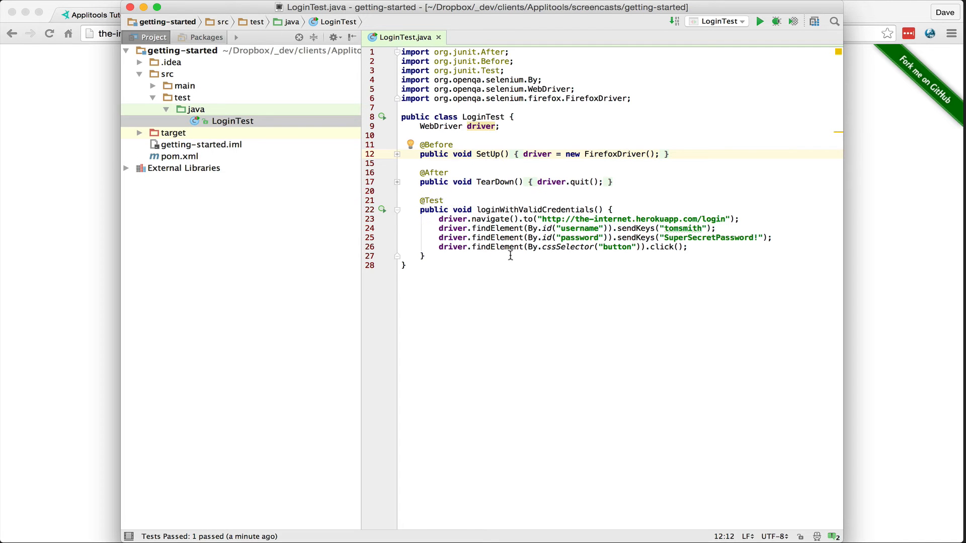
pyautogui.moveTo(510, 238)
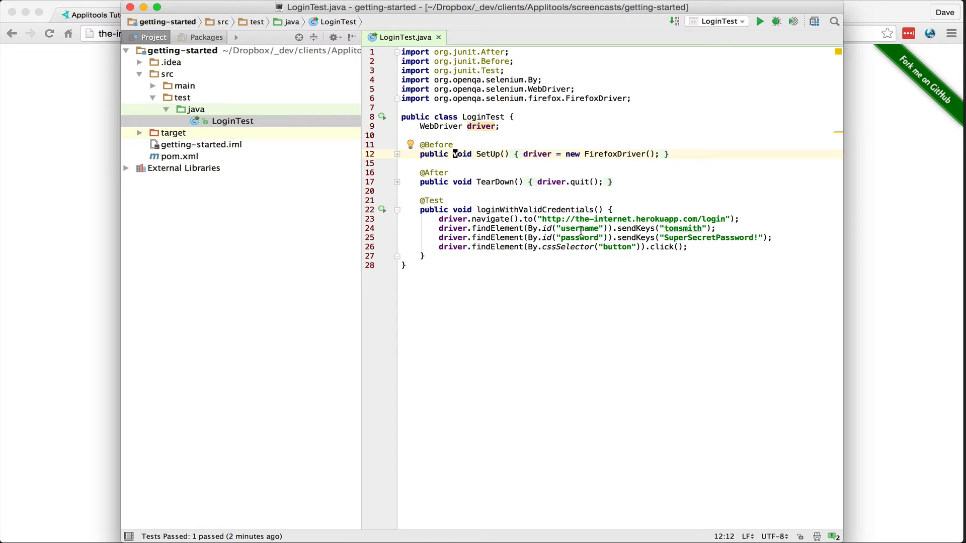
pyautogui.moveTo(660, 233)
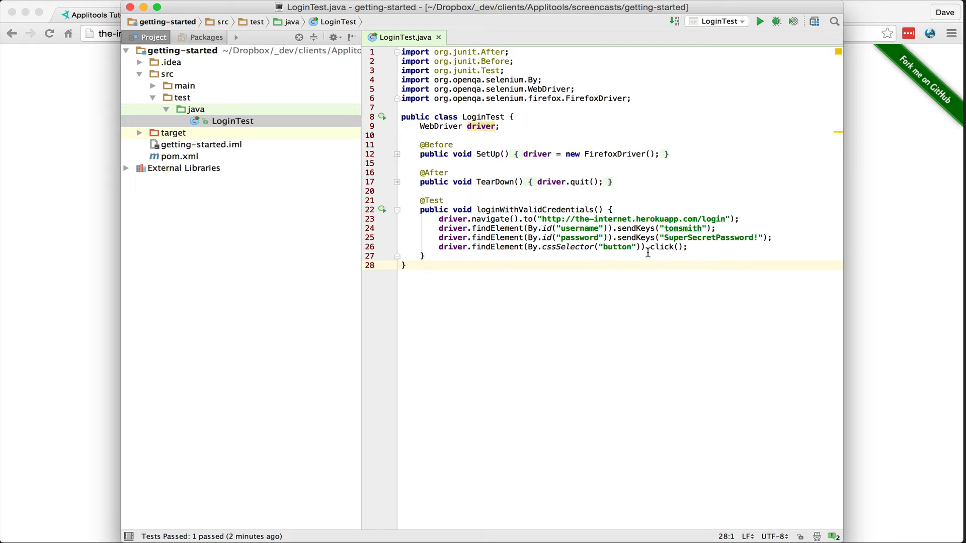
pyautogui.moveTo(205, 268)
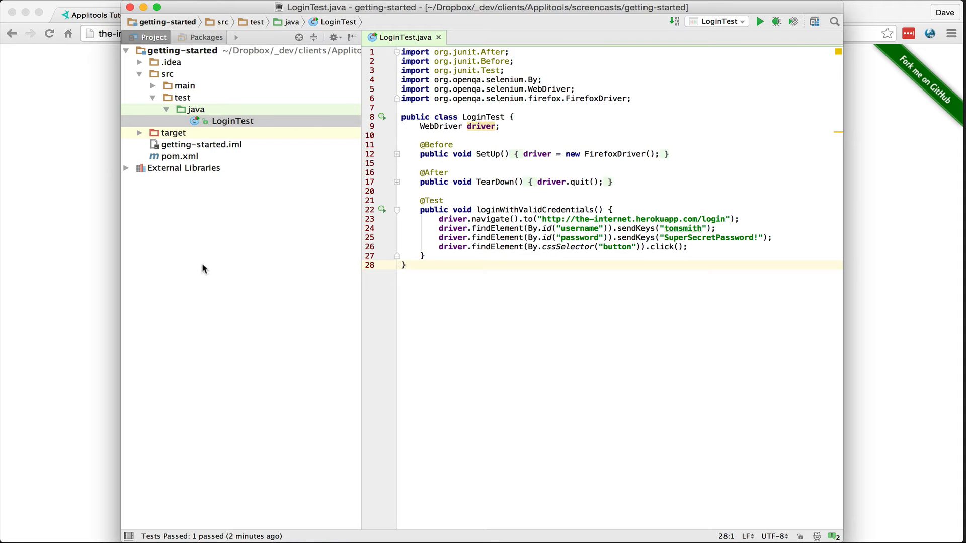
pyautogui.moveTo(187, 168)
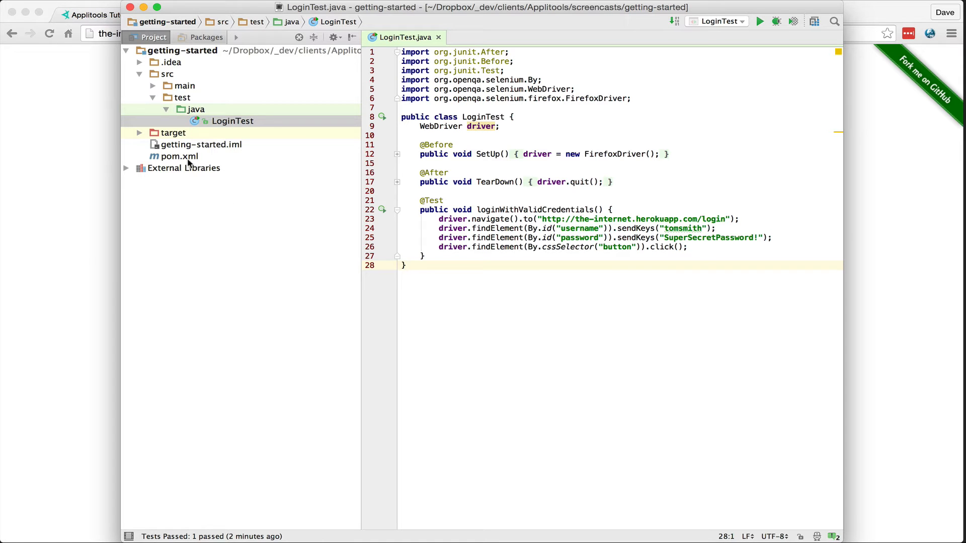
# Paste the eyes-selenium-java RELEASE dependency into pom.xml after the Selenium dependency.
pyautogui.doubleClick(180, 156)
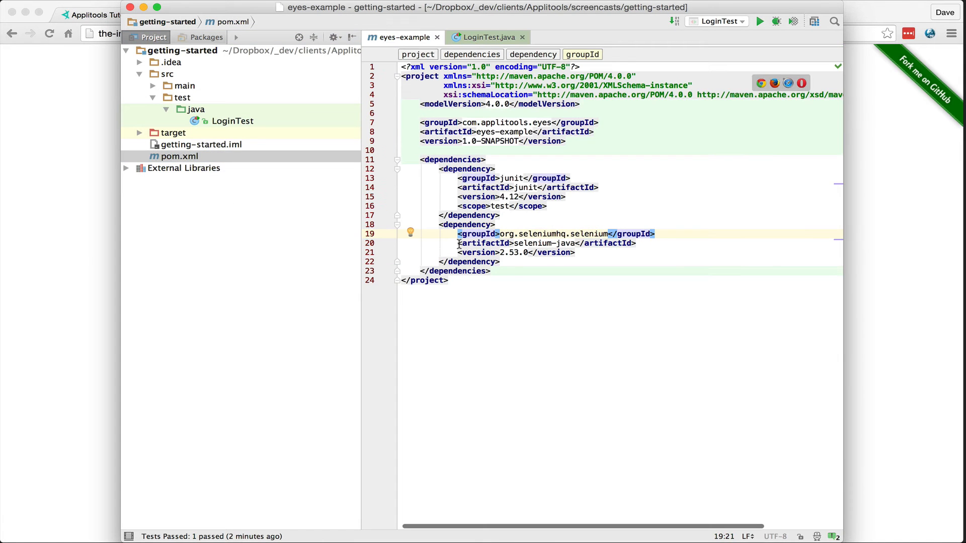
pyautogui.click(470, 261)
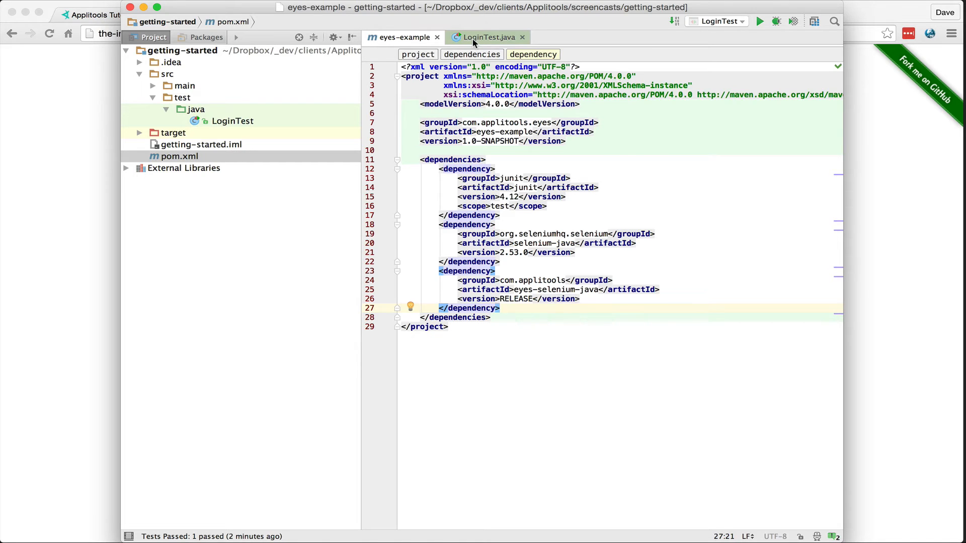
# Declare an 'Eyes eyes;' field in LoginTest with the com.applitools.eyes.Eyes import.
pyautogui.click(484, 37)
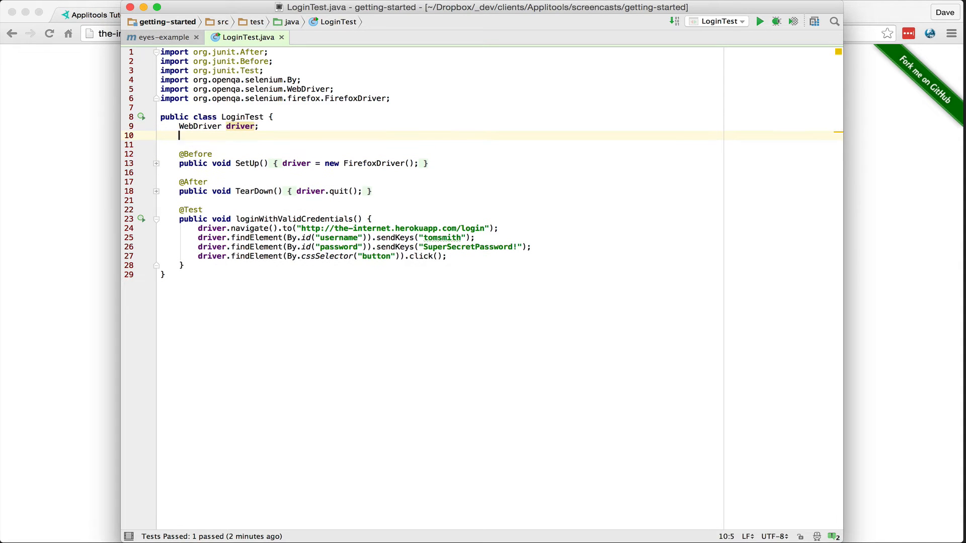
pyautogui.write('Eyes')
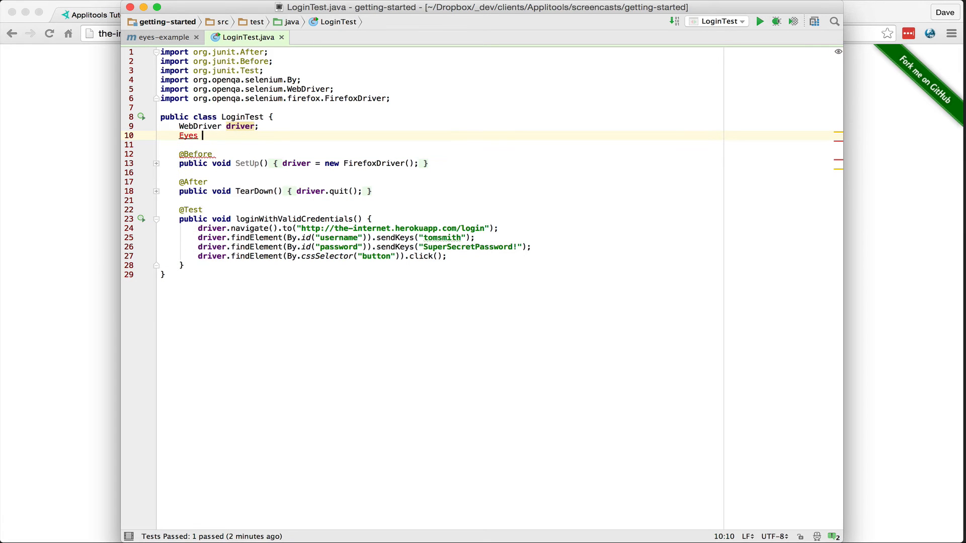
pyautogui.write('eyes;')
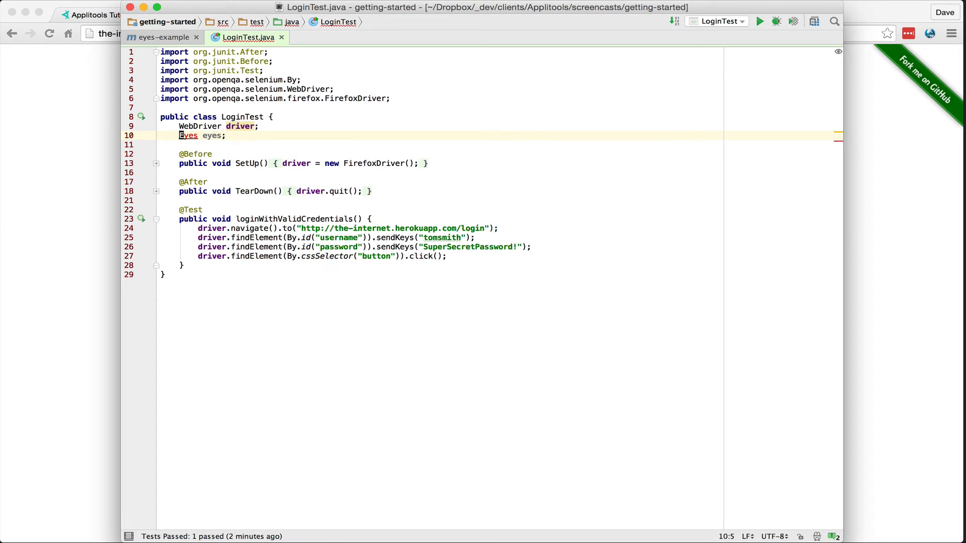
pyautogui.write('import com.applitools.eyes.Eyes;')
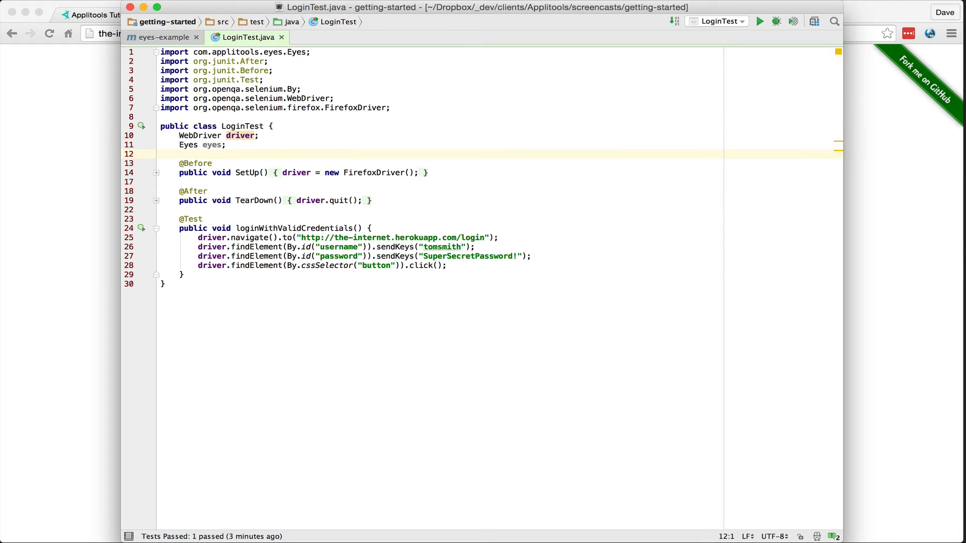
# Expand SetUp and start changing the driver line to a local 'WebDriver browser'.
pyautogui.click(157, 173)
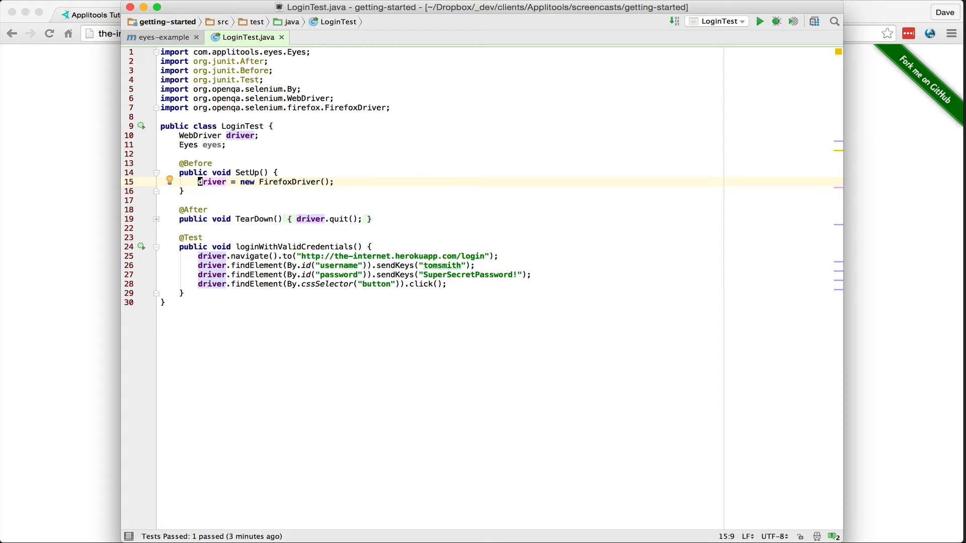
pyautogui.click(217, 182)
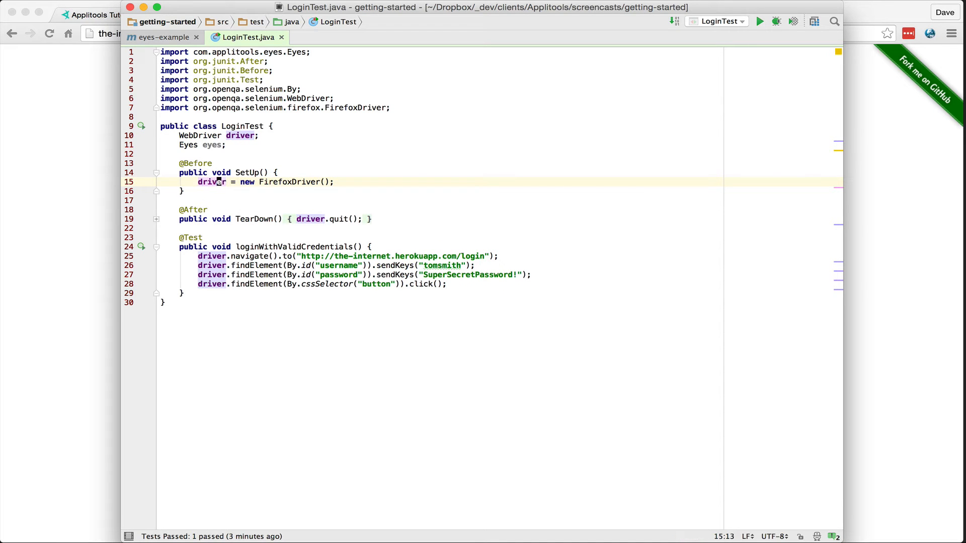
pyautogui.write('WebD')
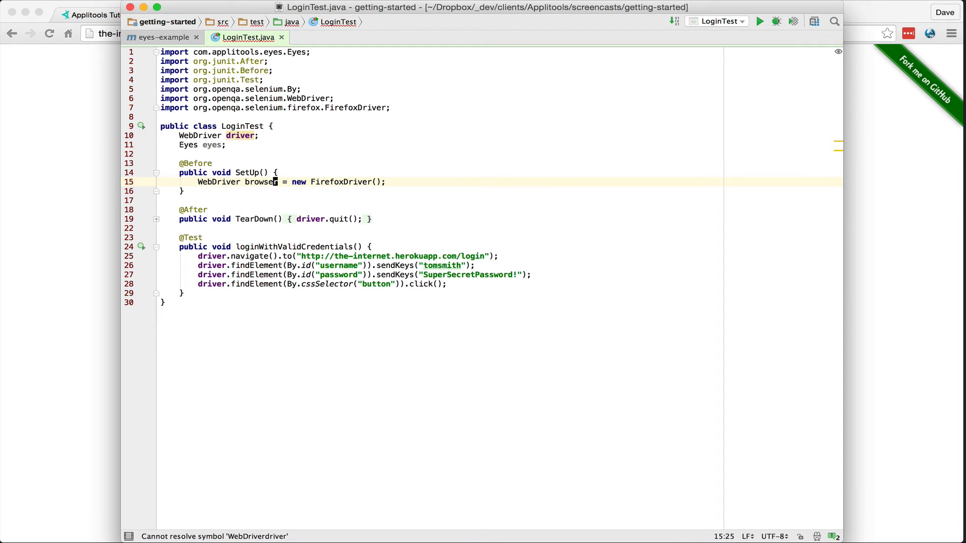
# In SetUp add 'eyes = new Eyes();' and set its Applitools API key from the tutorial.
pyautogui.press('enter')
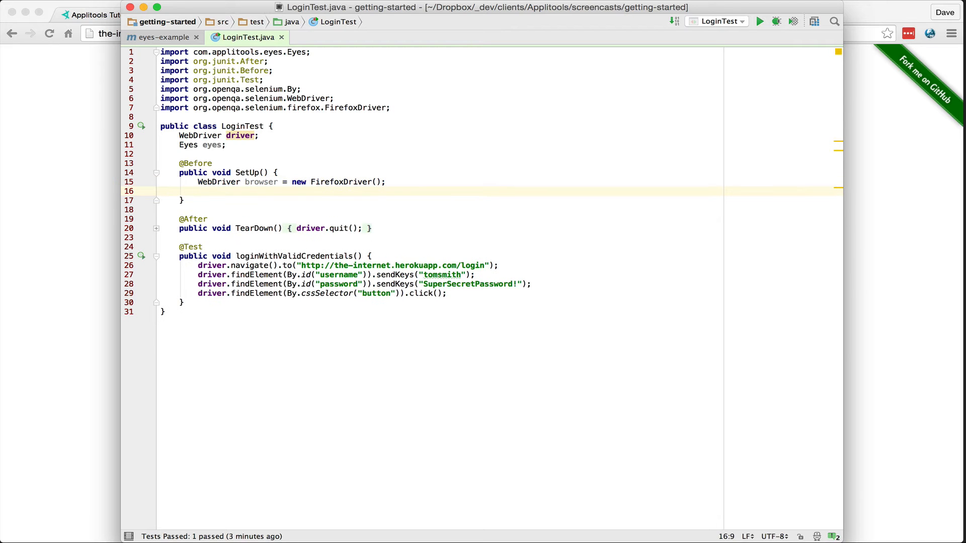
pyautogui.write('eyes = new')
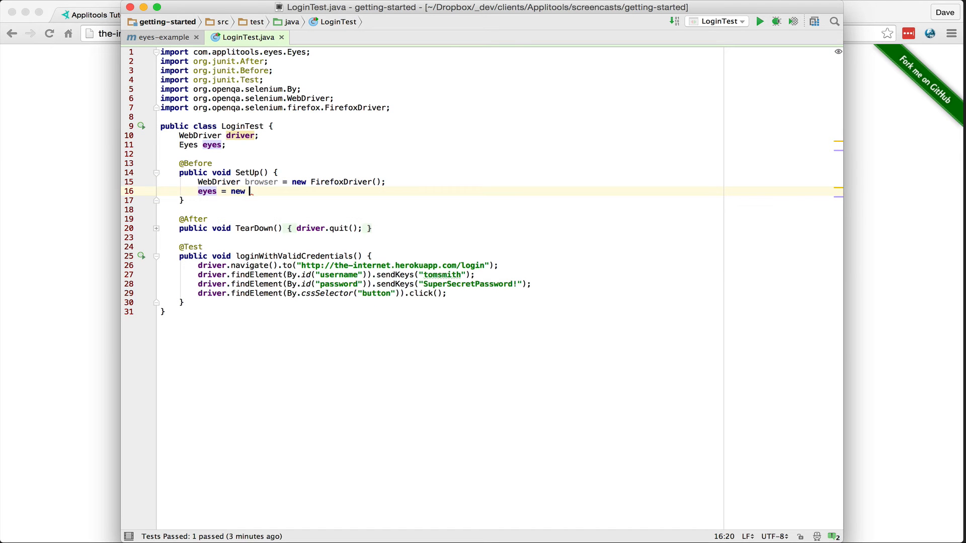
pyautogui.write('Eyes')
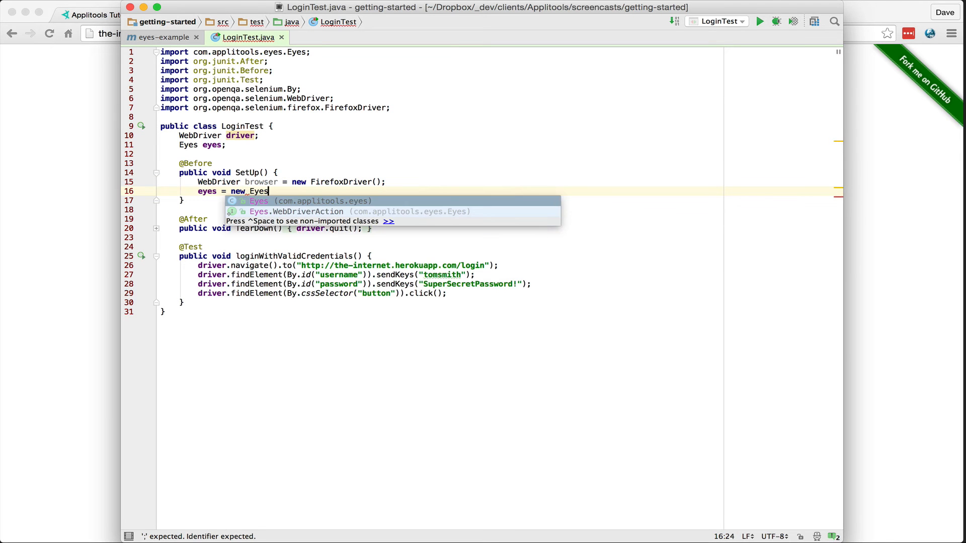
pyautogui.press('Return')
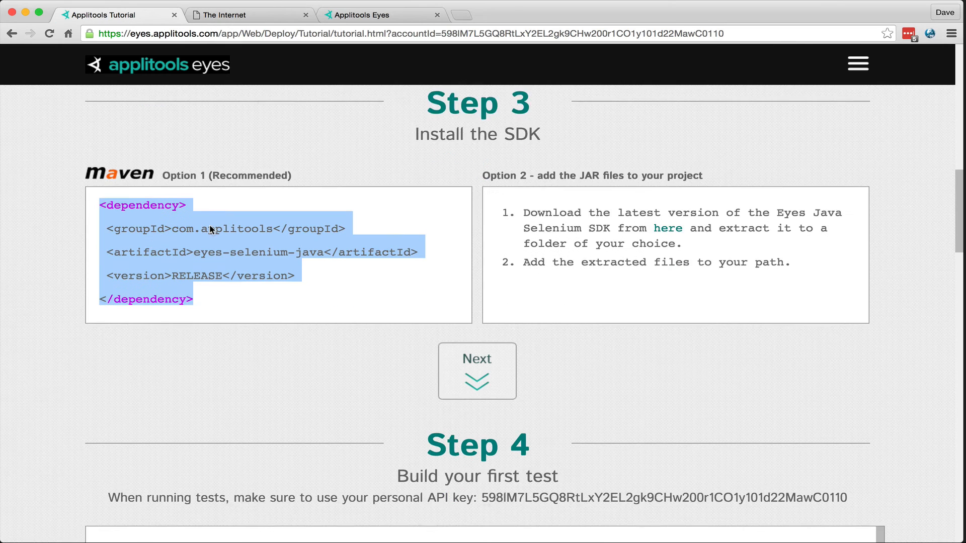
pyautogui.scroll(-3)
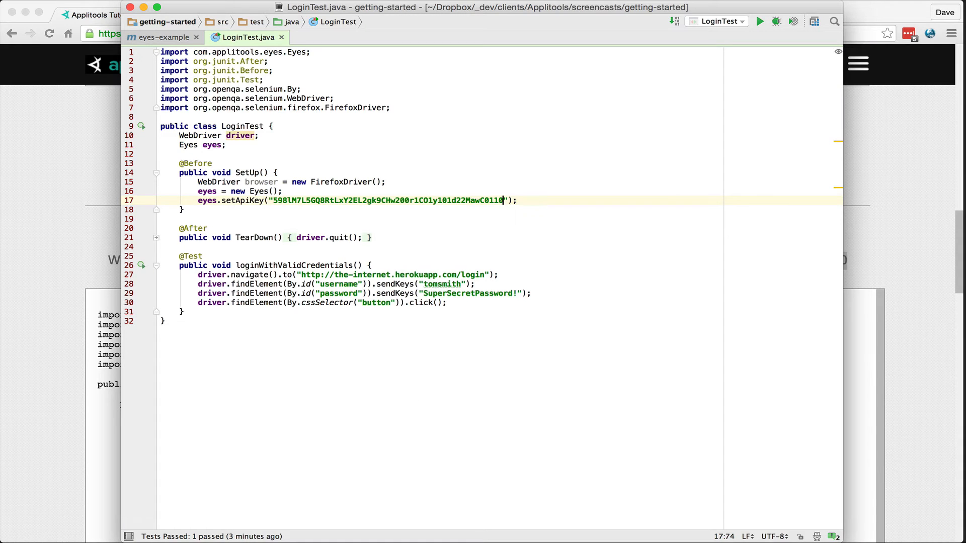
# Assign driver = eyes.open(browser, "the-internet", "") in SetUp.
pyautogui.press('enter')
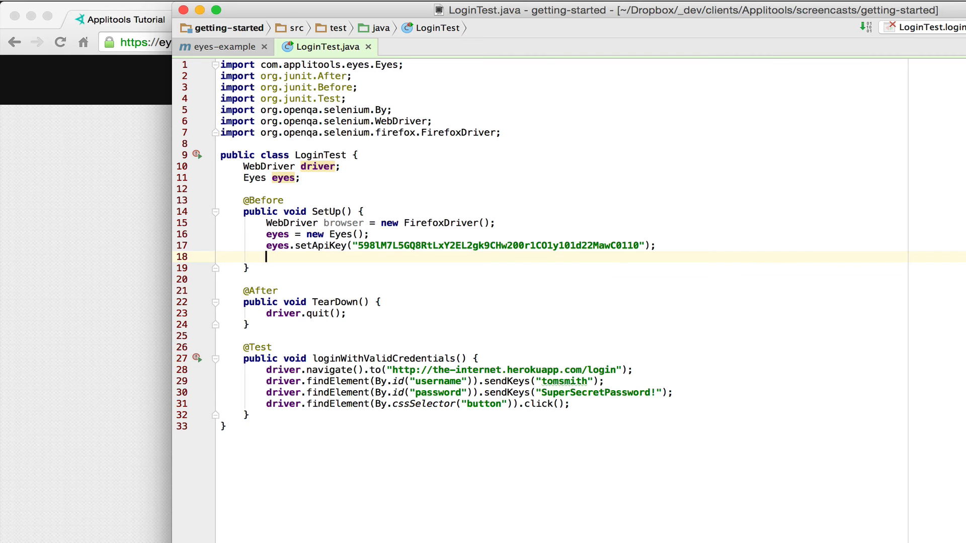
pyautogui.write('driver =')
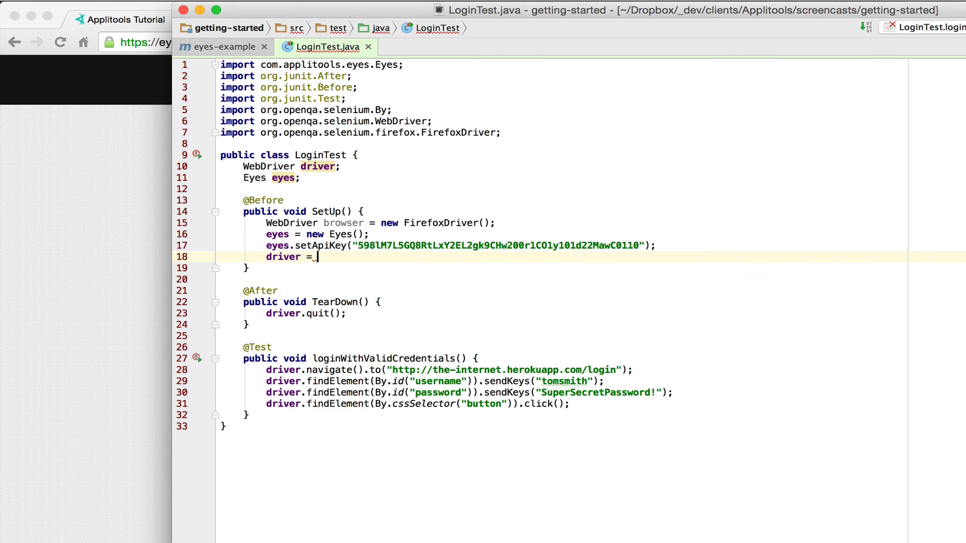
pyautogui.write('eyes.open()')
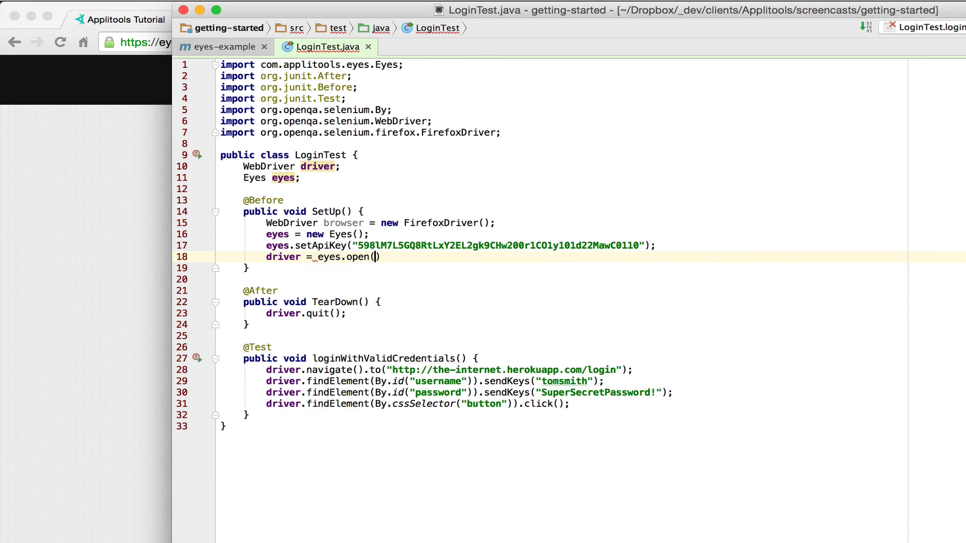
pyautogui.click(375, 257)
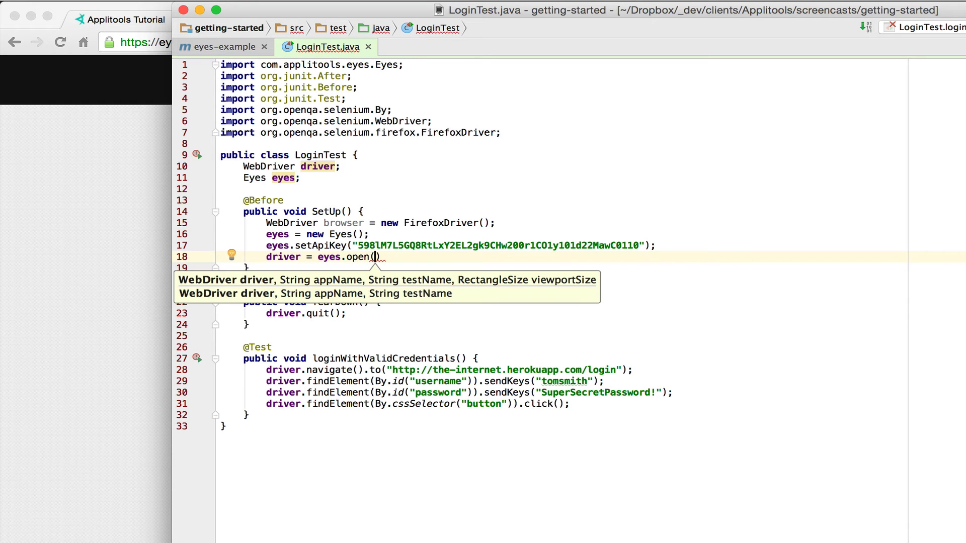
pyautogui.write('browser')
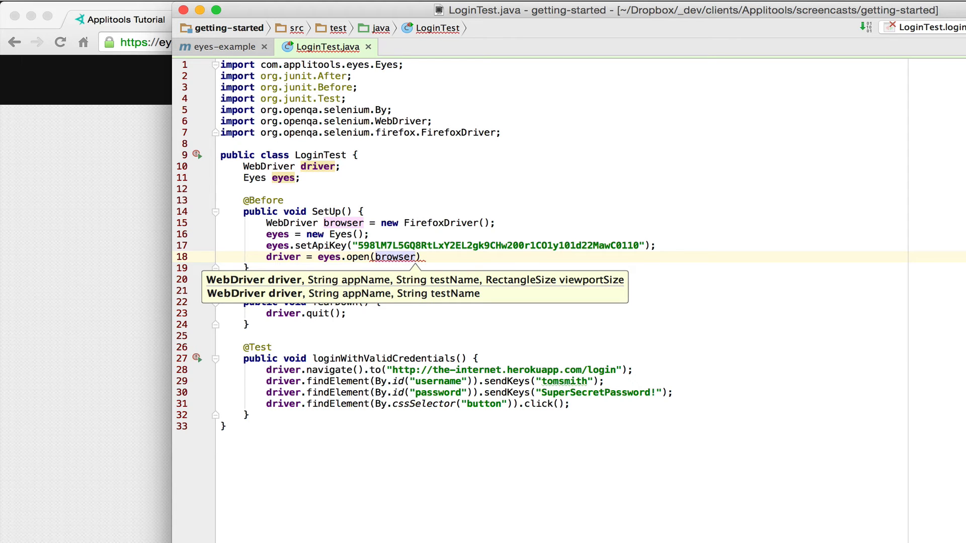
pyautogui.write(', "the-internet", "')
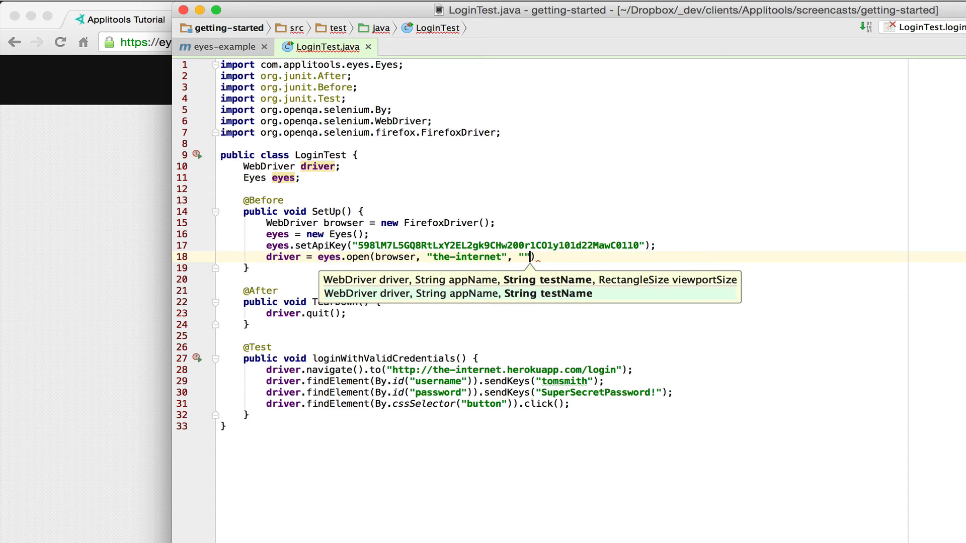
pyautogui.write(',')
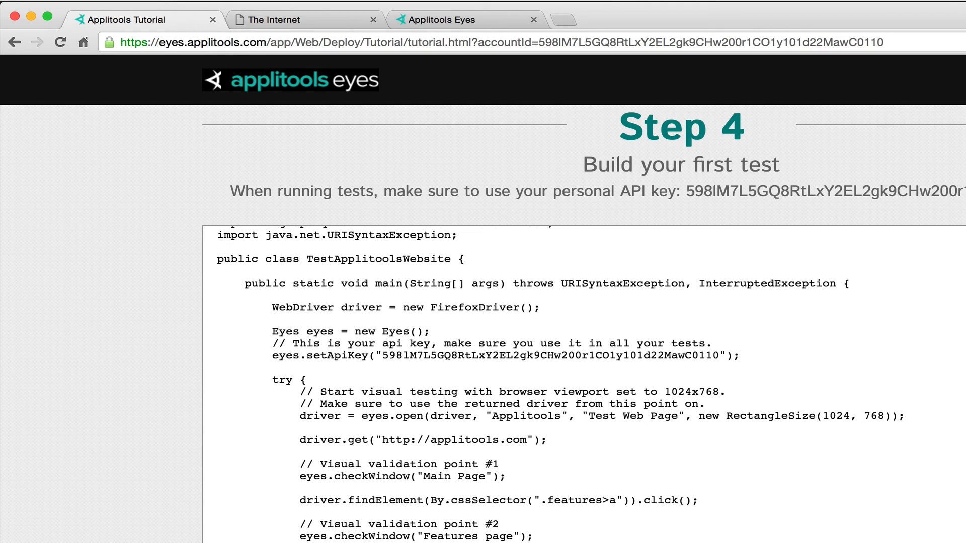
pyautogui.moveTo(44, 5)
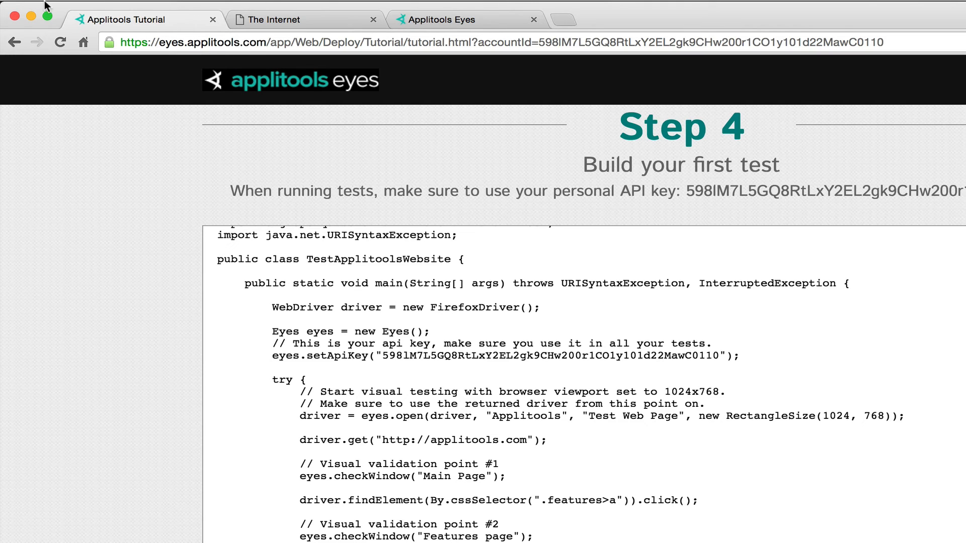
pyautogui.moveTo(11, 244)
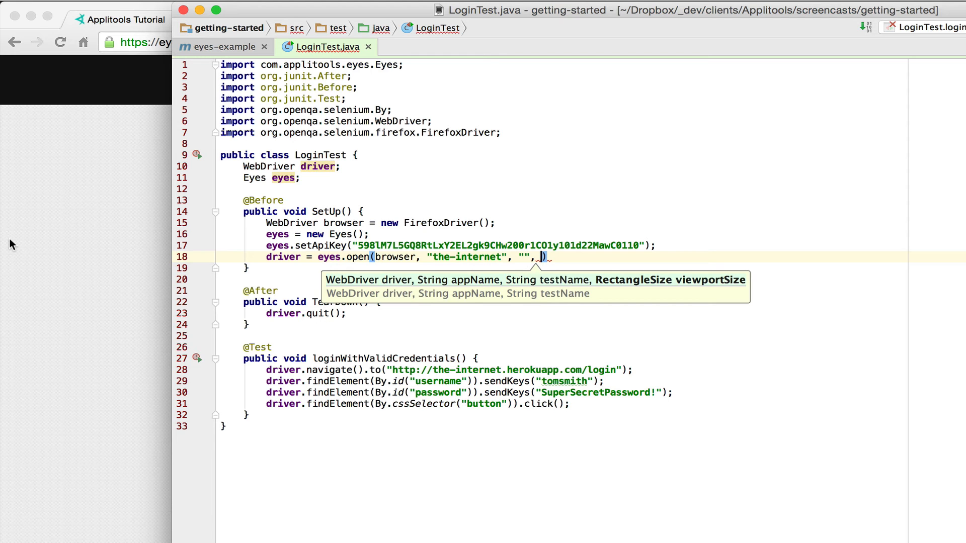
# Pass new RectangleSize(1000, 600) as eyes.open's viewport argument, importing RectangleSize.
pyautogui.write('new RectangleSize()')
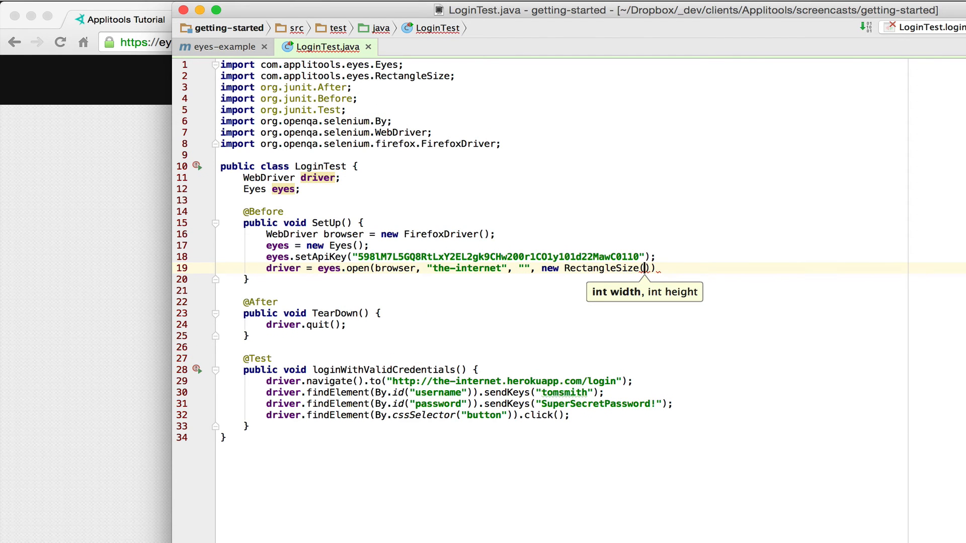
pyautogui.write('1')
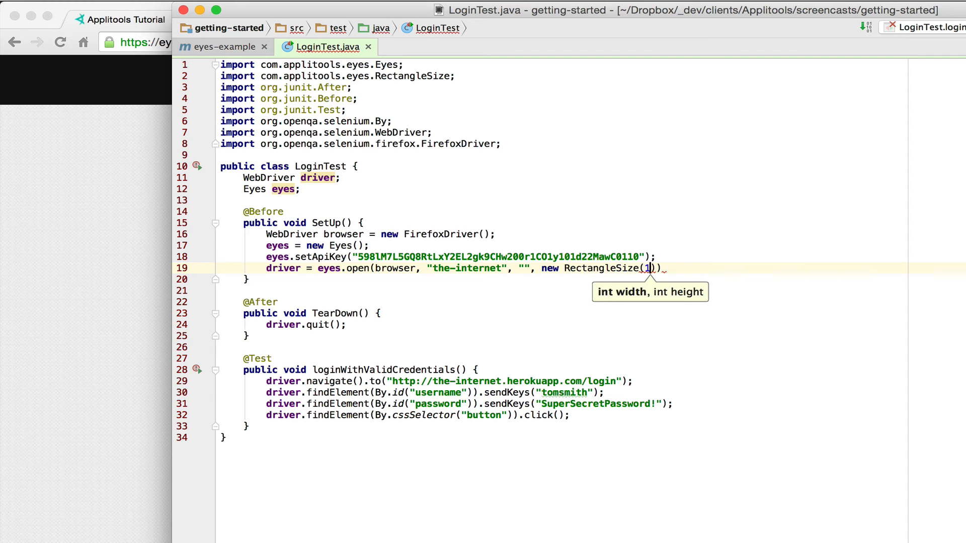
pyautogui.write('1000,')
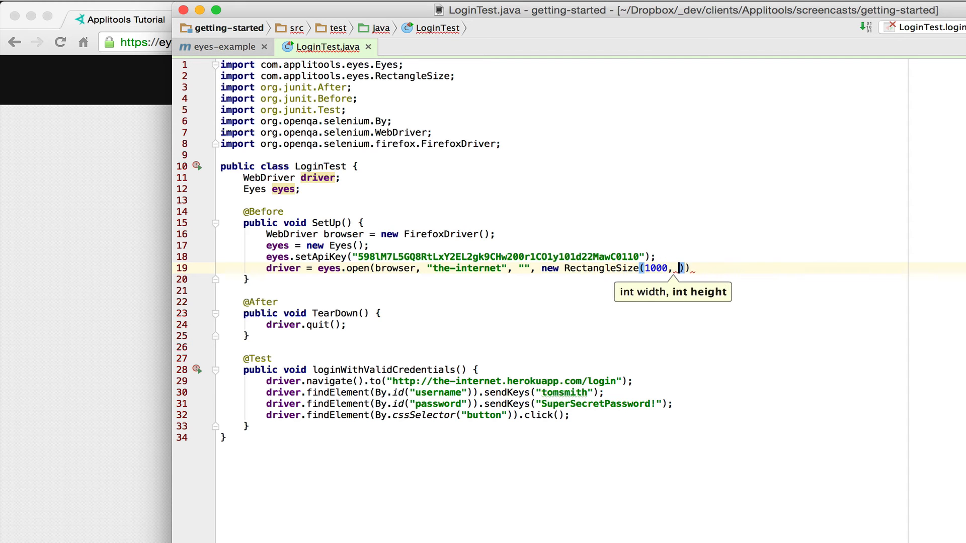
pyautogui.write('600')
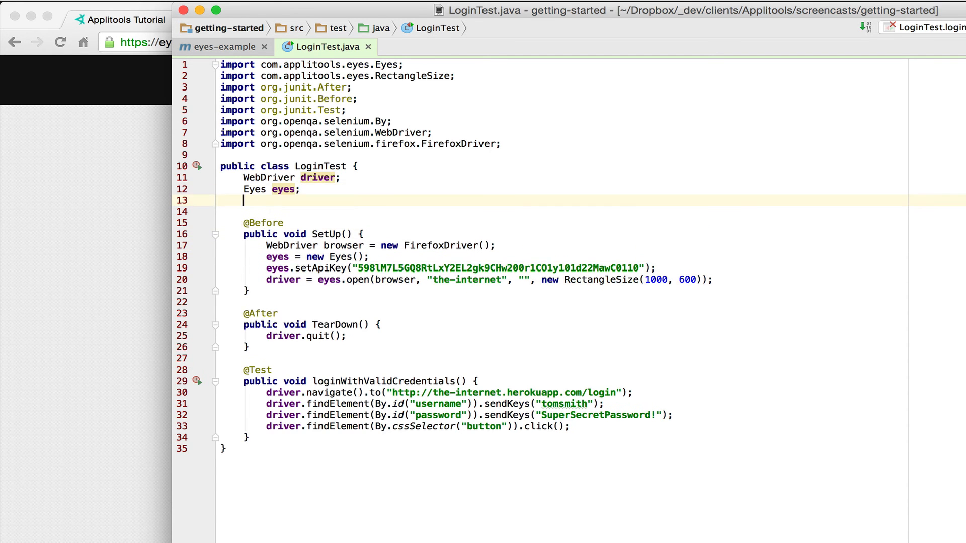
pyautogui.write('String testName;')
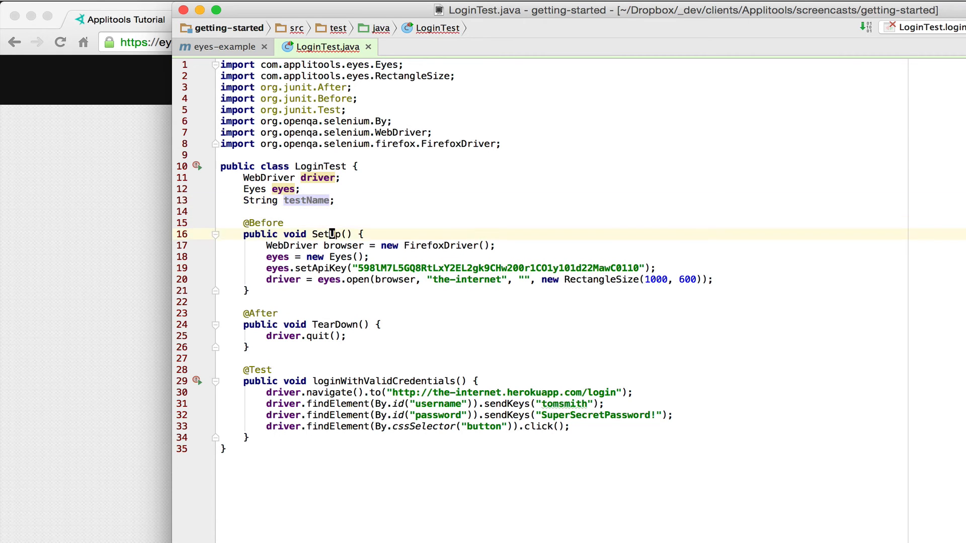
pyautogui.press('enter')
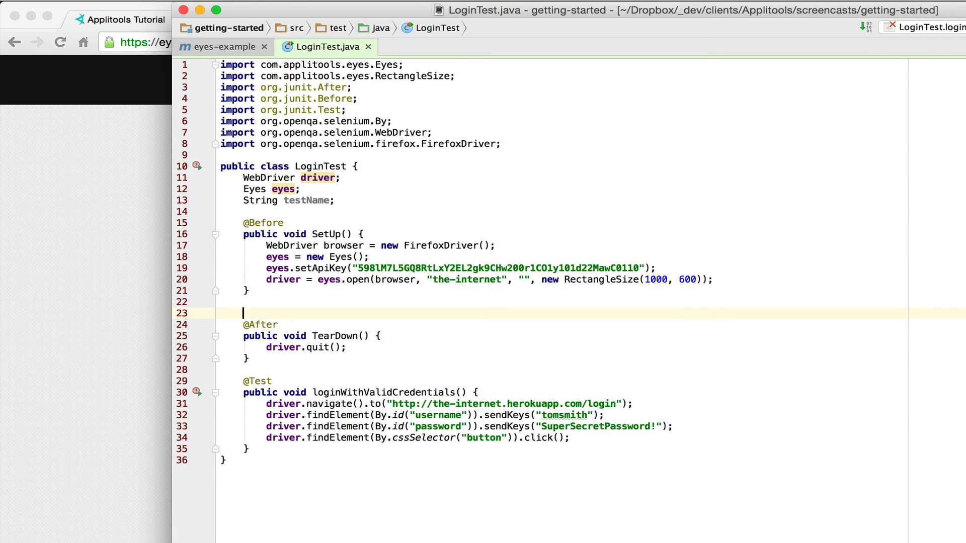
pyautogui.write('@Rule')
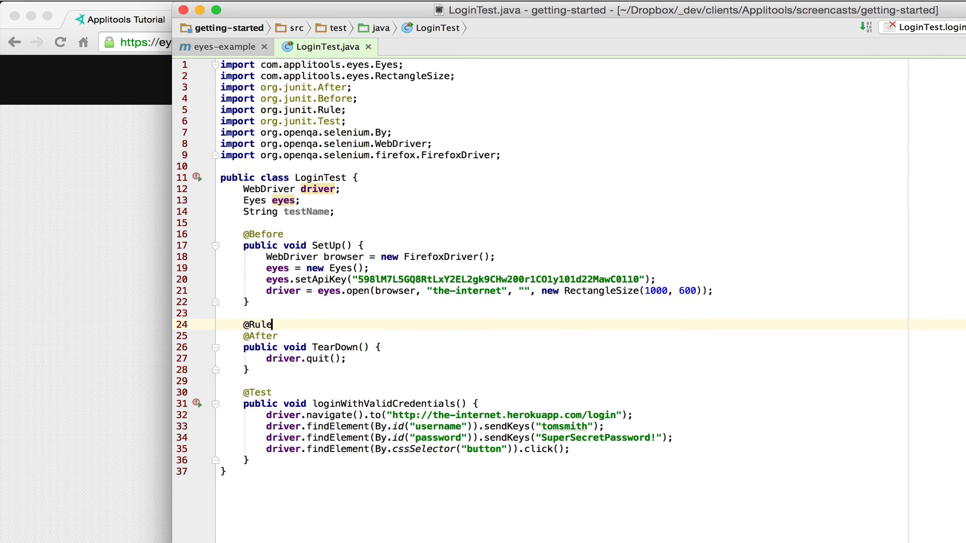
pyautogui.write('public')
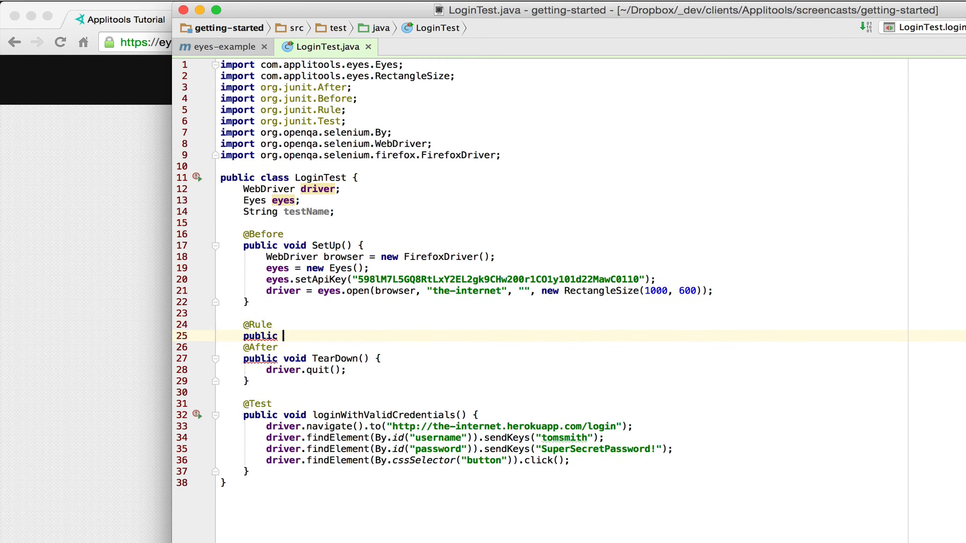
pyautogui.write('TestWatcher')
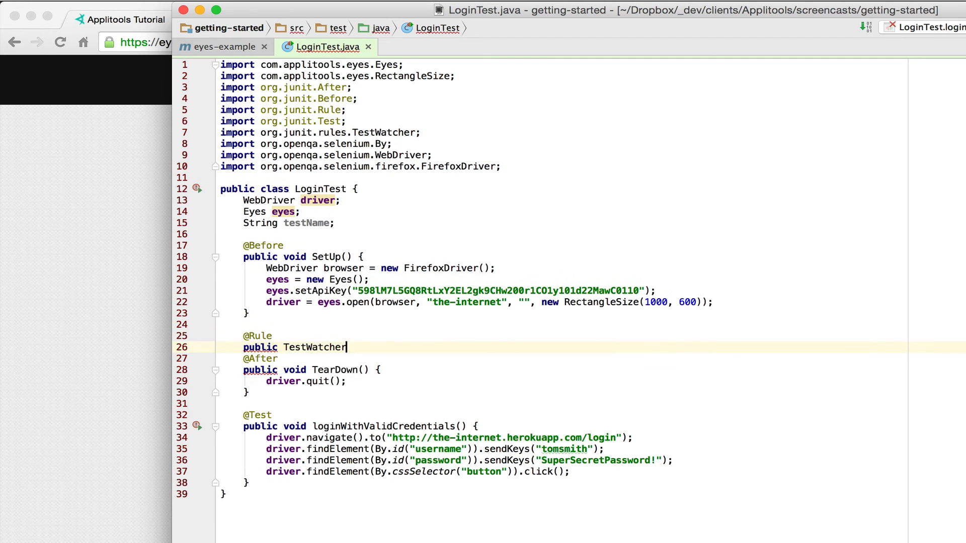
pyautogui.write('watcher = new Te')
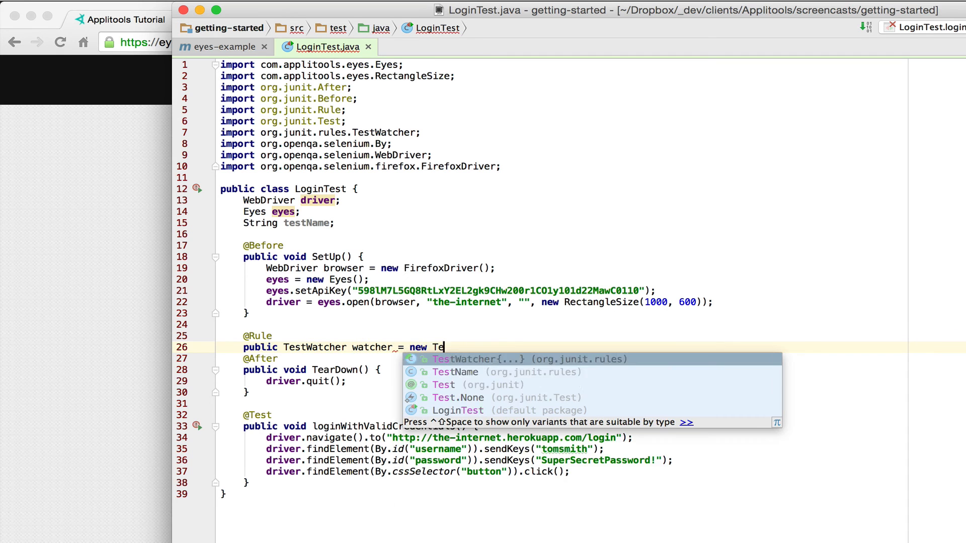
# Override starting to set testName = description.getDisplayName() and pass testName to eyes.open.
pyautogui.click(464, 359)
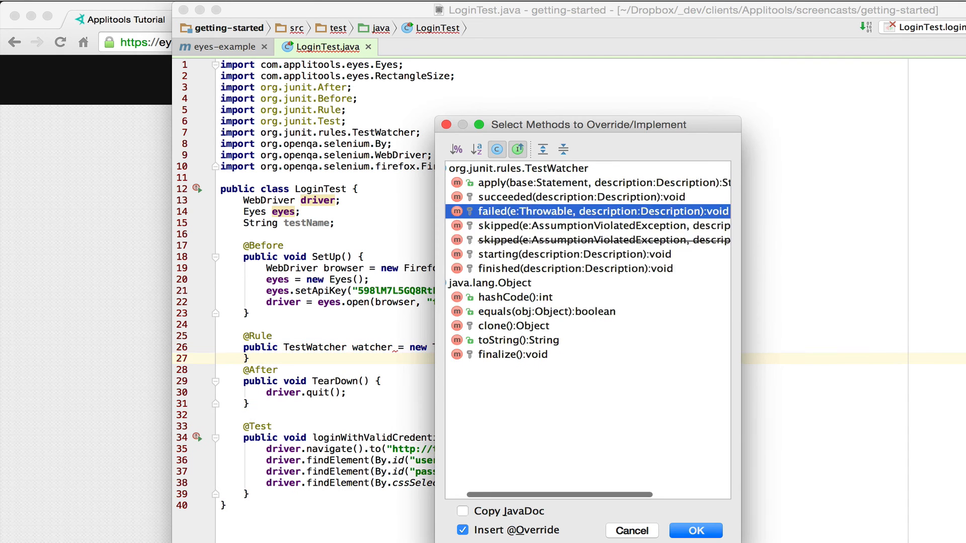
pyautogui.click(631, 530)
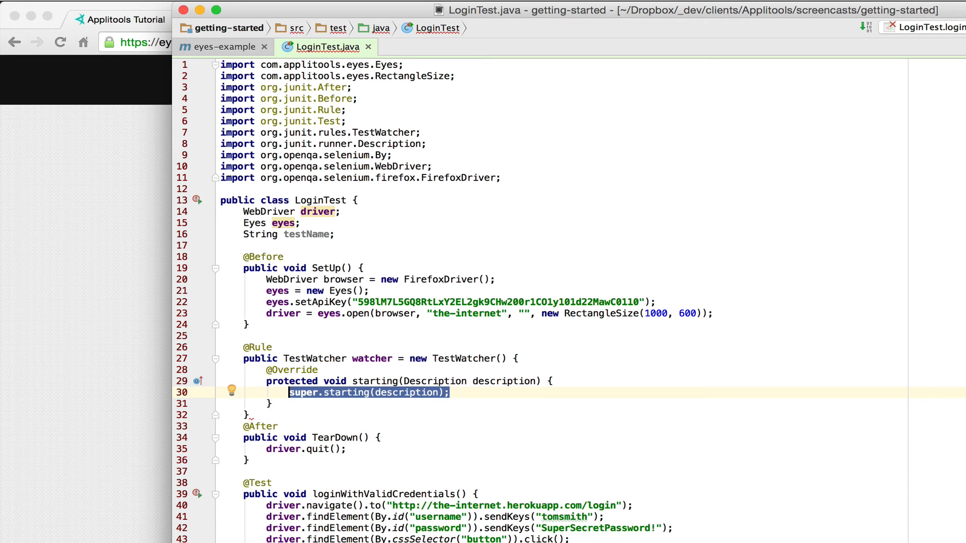
pyautogui.write('d')
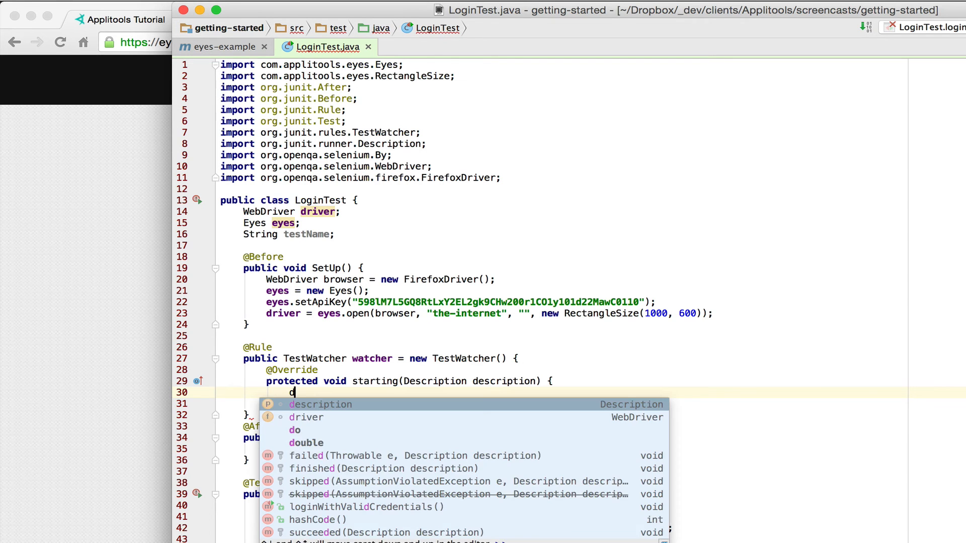
pyautogui.write('testName =')
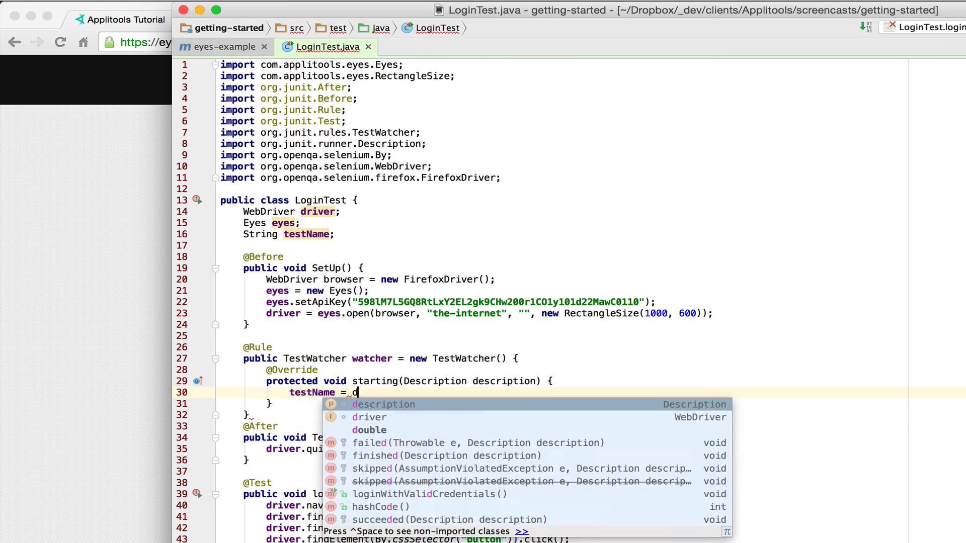
pyautogui.write('description.getDisplayName();')
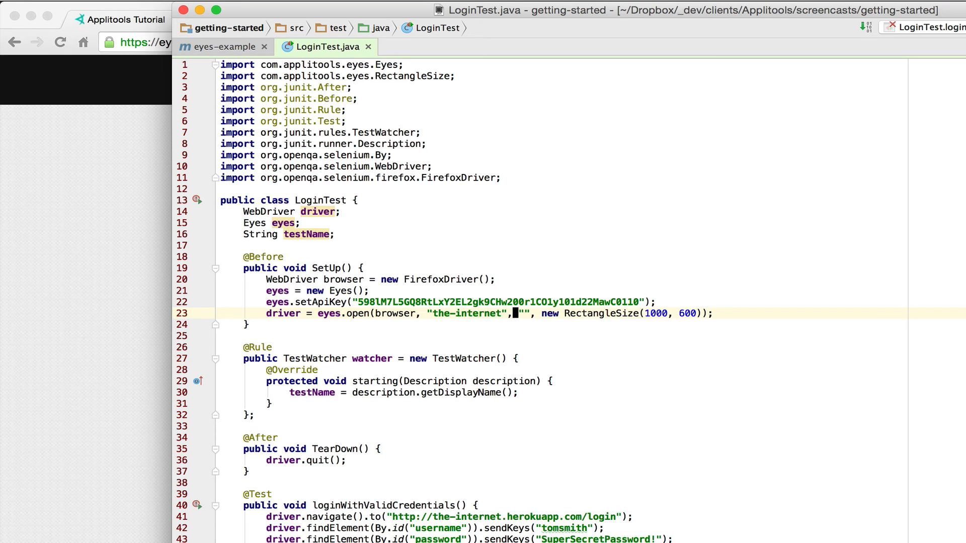
pyautogui.write('testName')
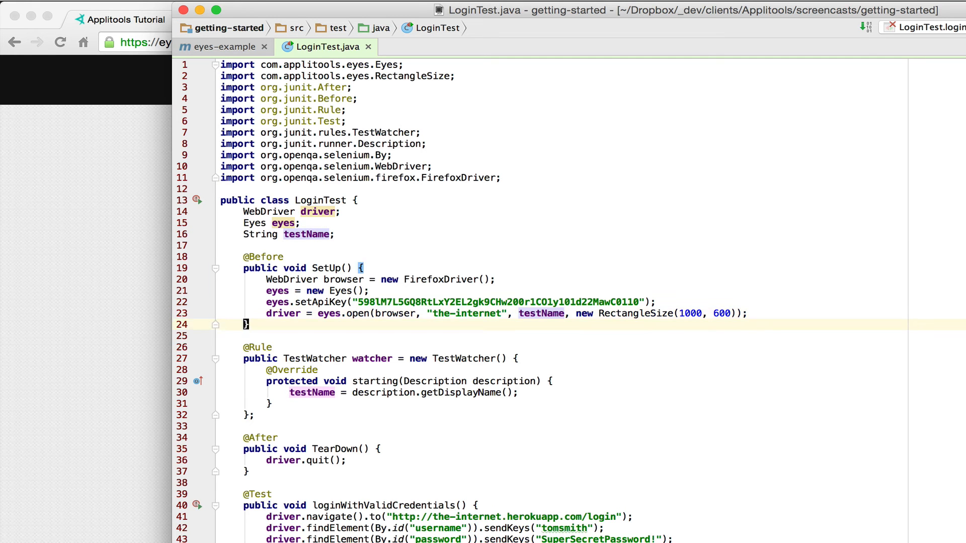
# Add eyes.checkWindow("Login form") and eyes.checkWindow("Logged in") checkpoints to the test.
pyautogui.scroll(-3)
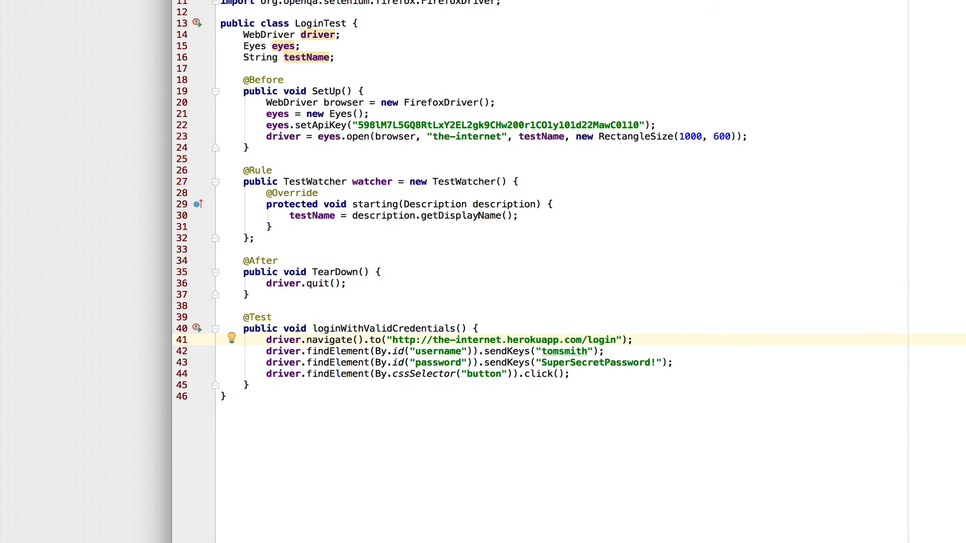
pyautogui.write('eye')
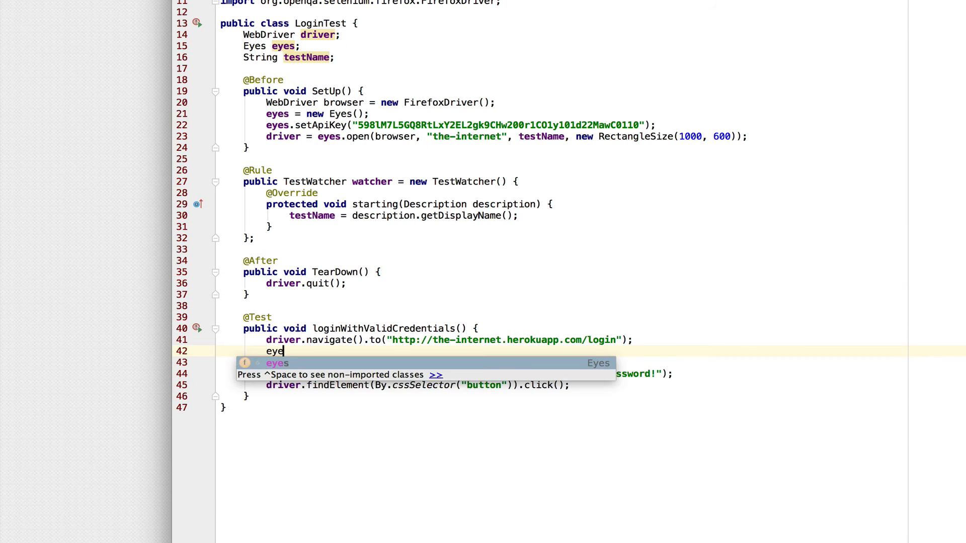
pyautogui.write('.checkWindow();')
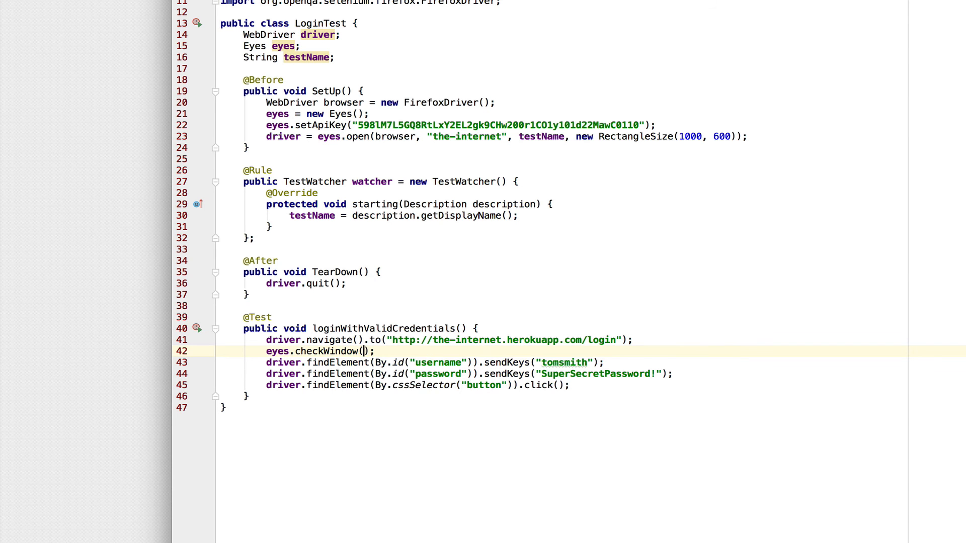
pyautogui.write('"Login form')
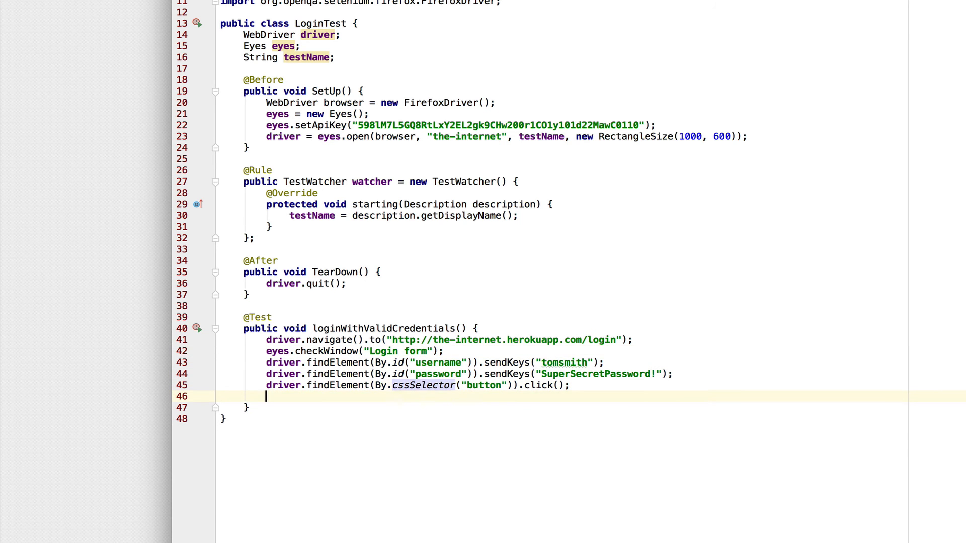
pyautogui.write('eyes.che')
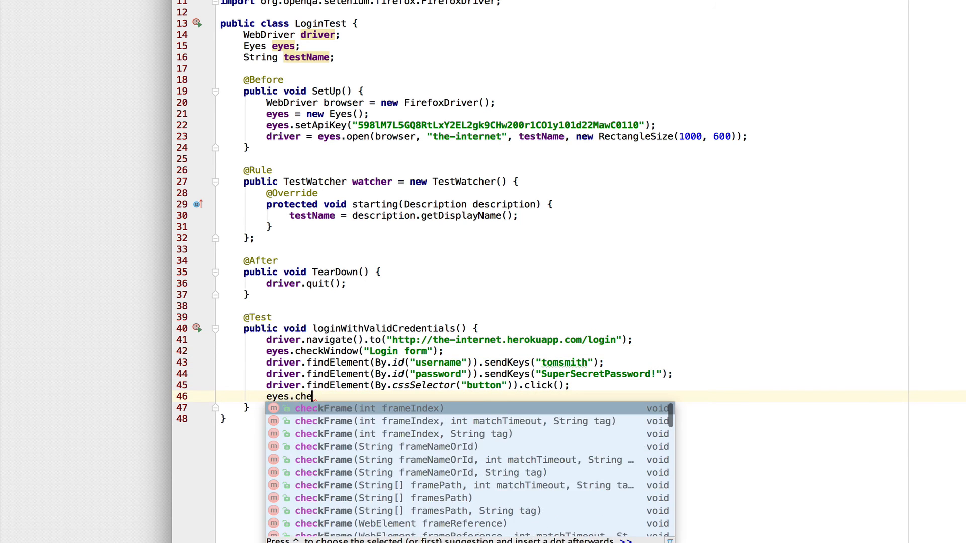
pyautogui.write('ckWindow("L");')
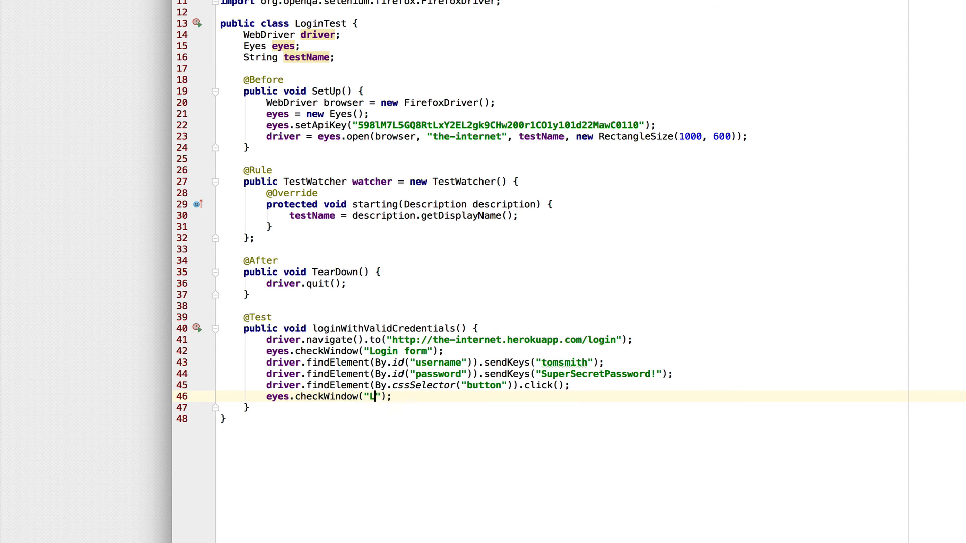
pyautogui.write('ogged in')
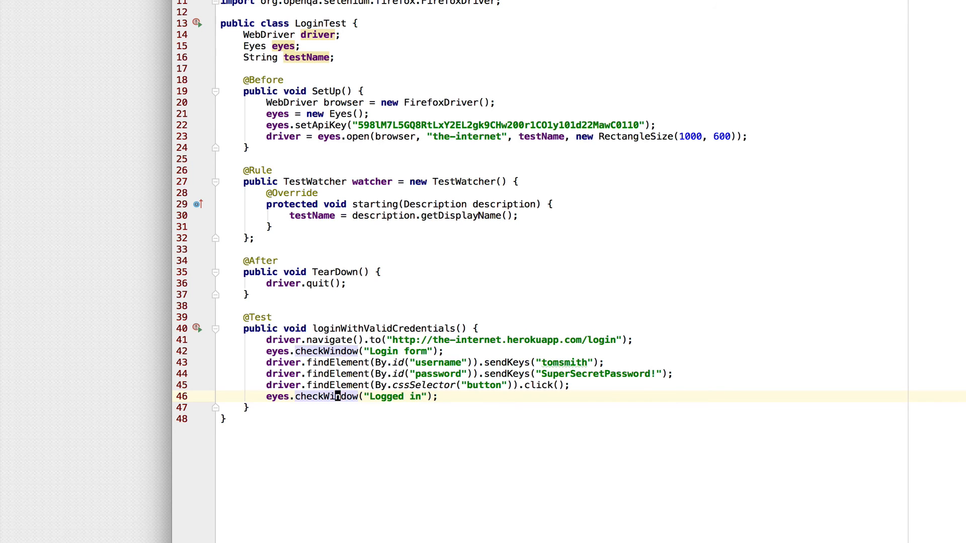
# Close Eyes with eyes.close() and call eyes.abortIfNotClosed() in TearDown.
pyautogui.write('eyes.close();')
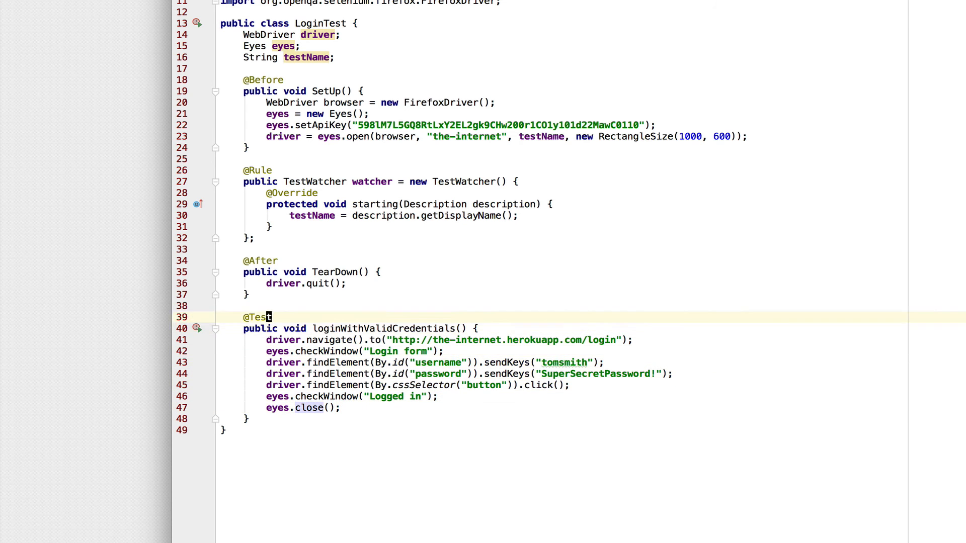
pyautogui.write('eyes.abortIfNotClosed();')
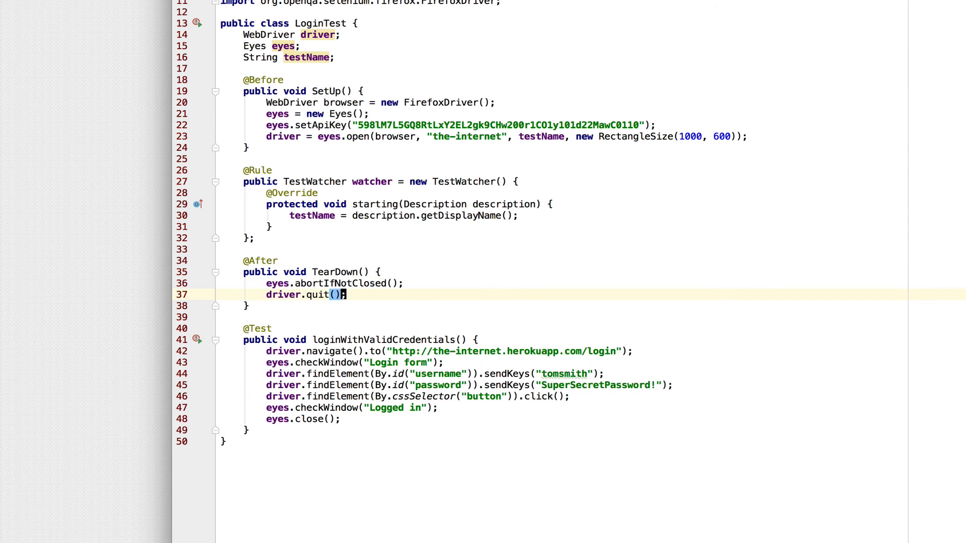
pyautogui.moveTo(68, 265)
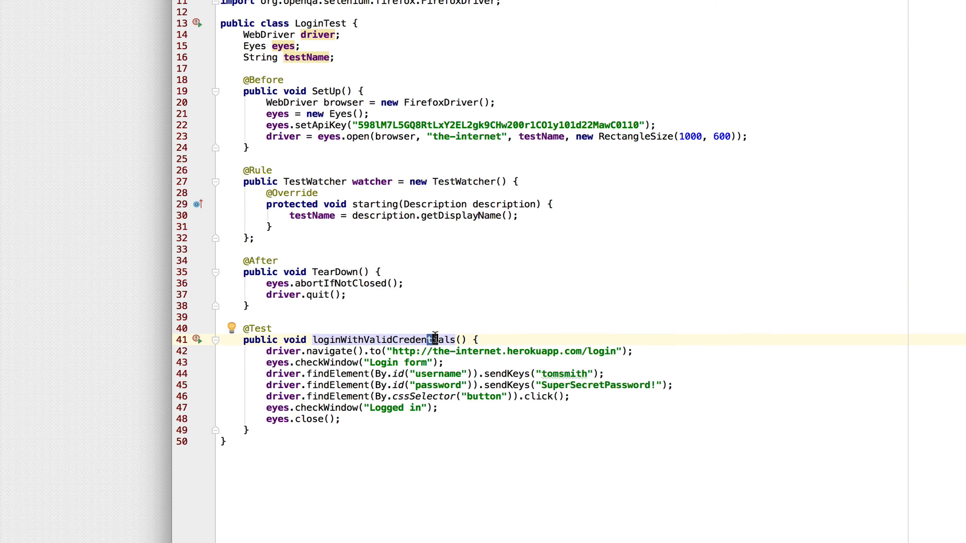
# Run the loginWithValidCredentials test from its context menu; it fails and reports a new-baseline link.
pyautogui.rightClick(432, 340)
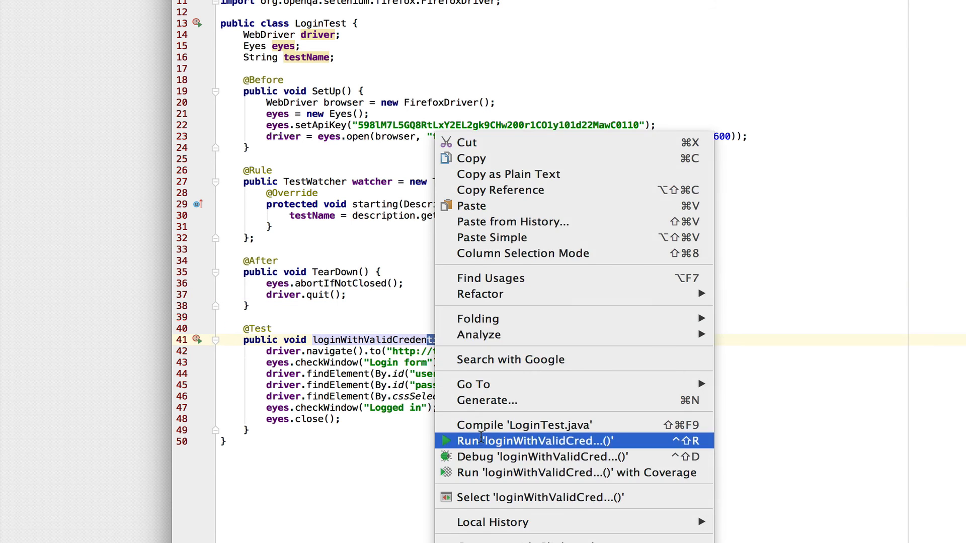
pyautogui.click(536, 441)
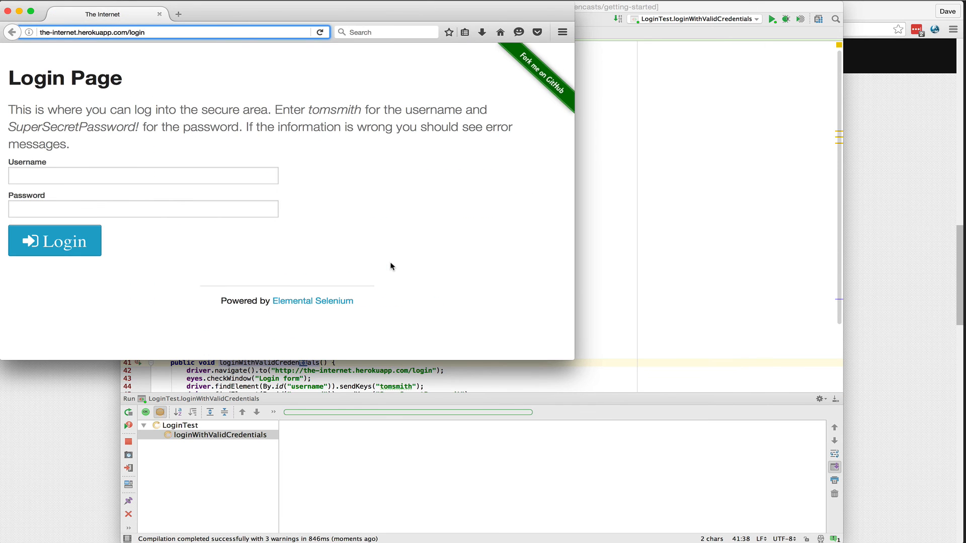
pyautogui.click(54, 241)
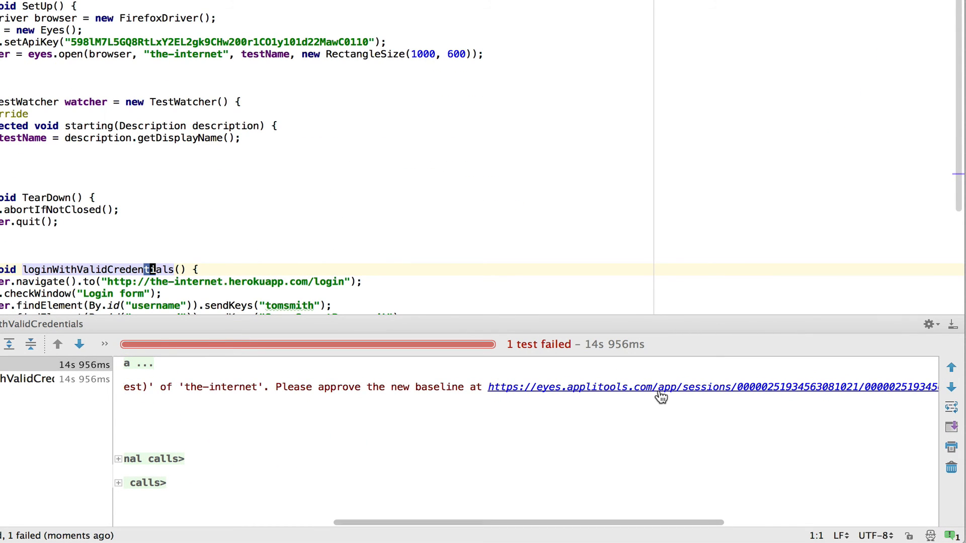
pyautogui.moveTo(637, 448)
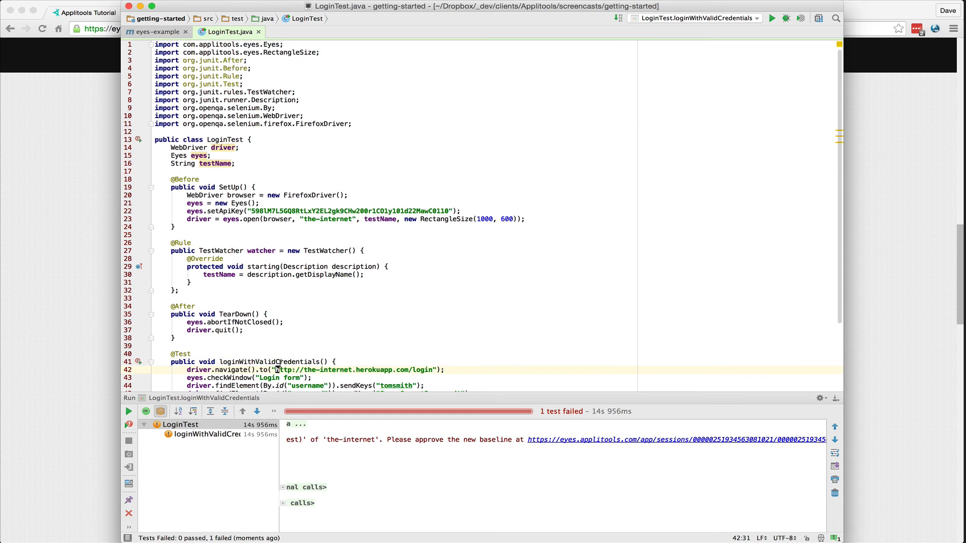
# Open the Applitools session URL from the Run output in the browser.
pyautogui.rightClick(278, 362)
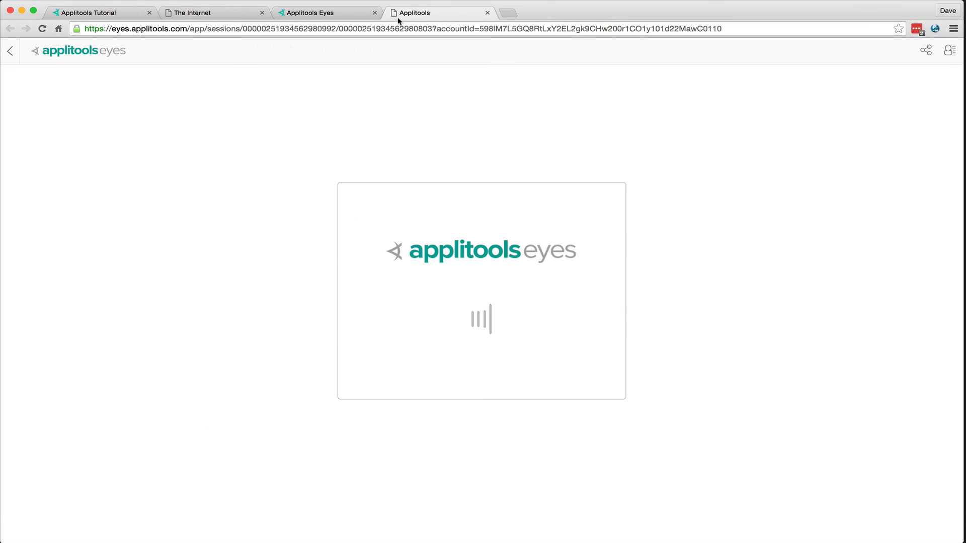
# Switch to the Applitools Eyes results list showing the failed loginWithValidCredentials run.
pyautogui.click(326, 12)
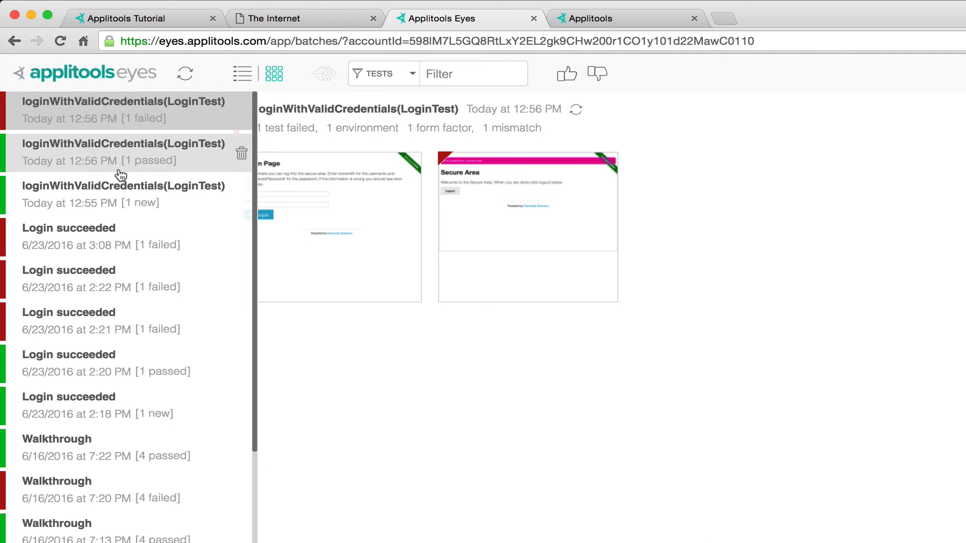
pyautogui.moveTo(123, 194)
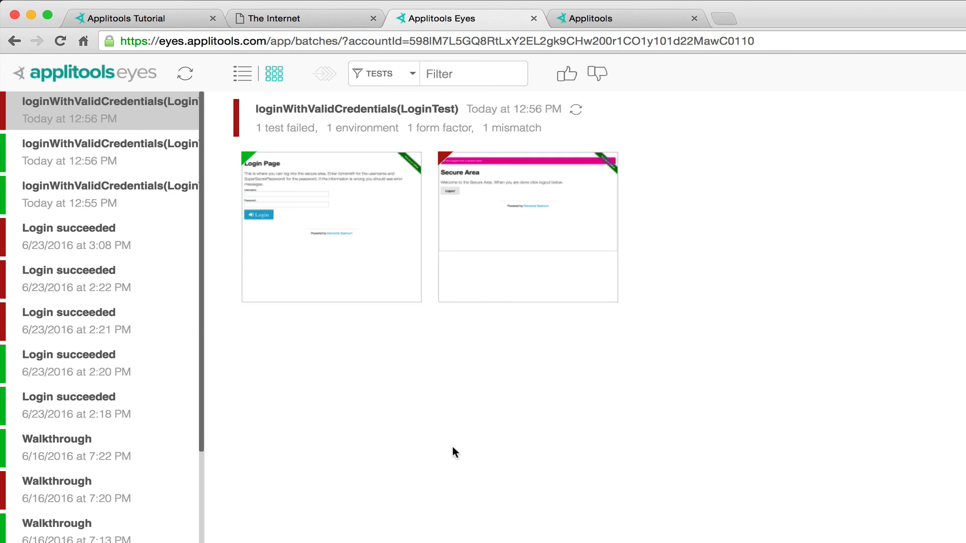
pyautogui.moveTo(528, 228)
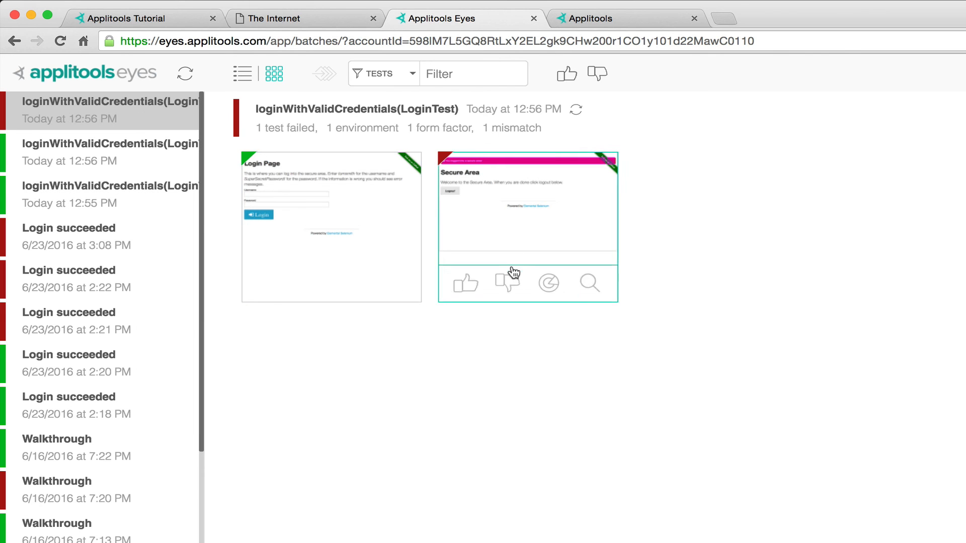
pyautogui.moveTo(401, 392)
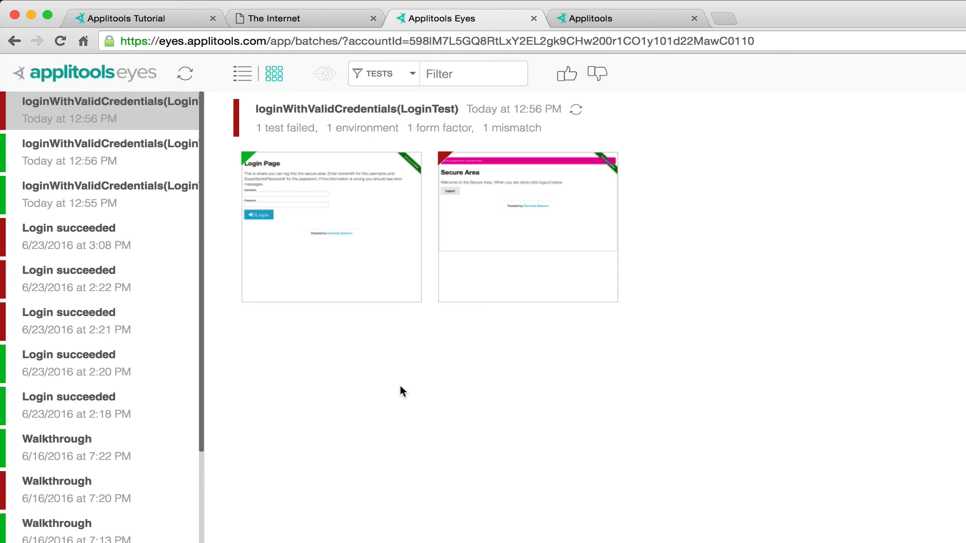
pyautogui.moveTo(522, 242)
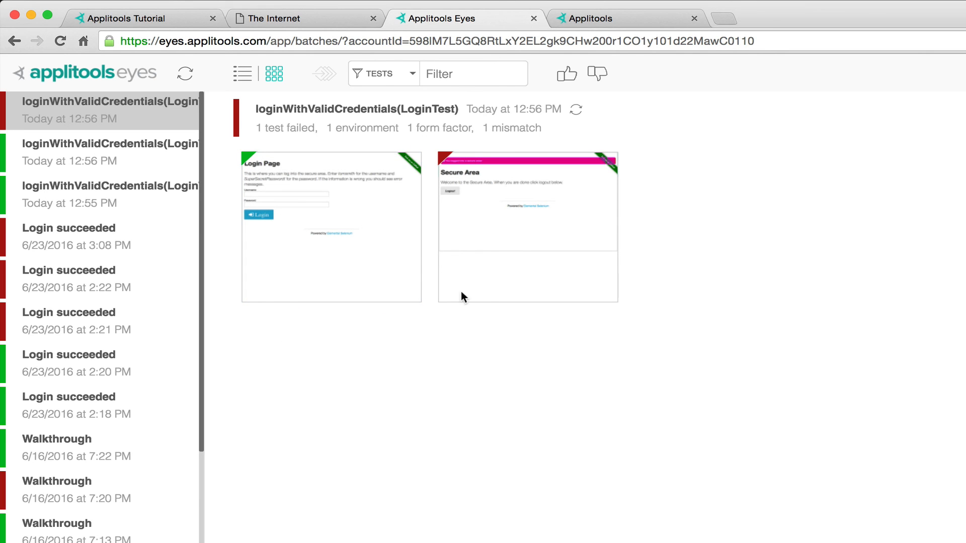
pyautogui.moveTo(488, 195)
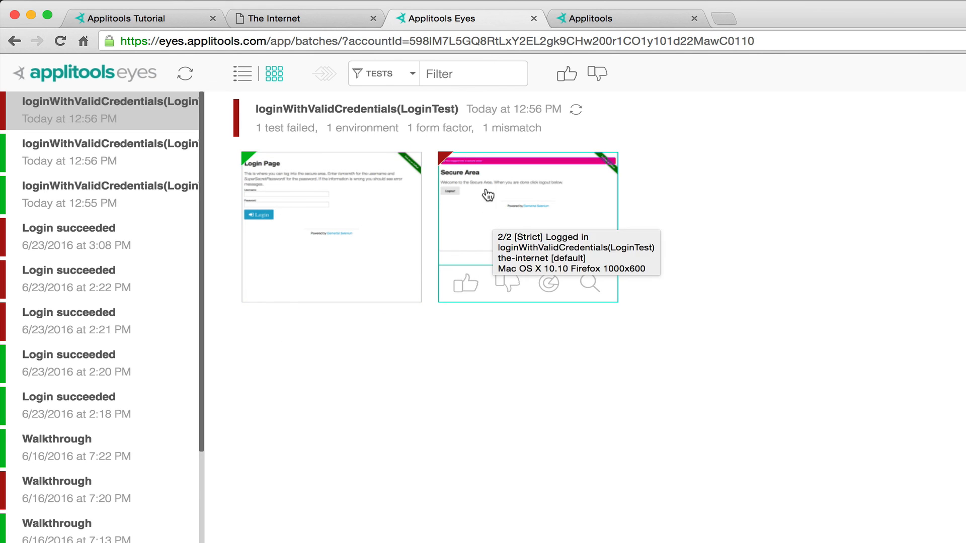
pyautogui.moveTo(779, 286)
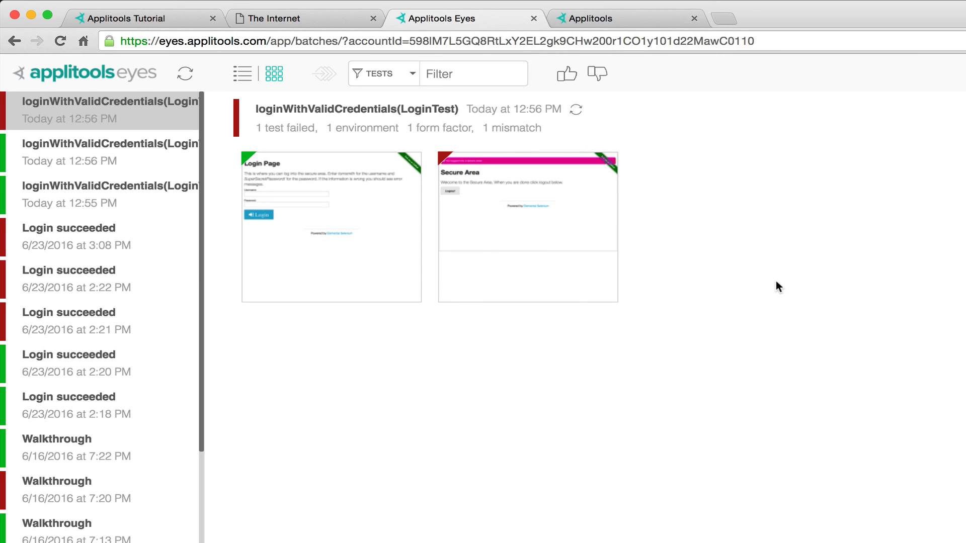
pyautogui.moveTo(602, 368)
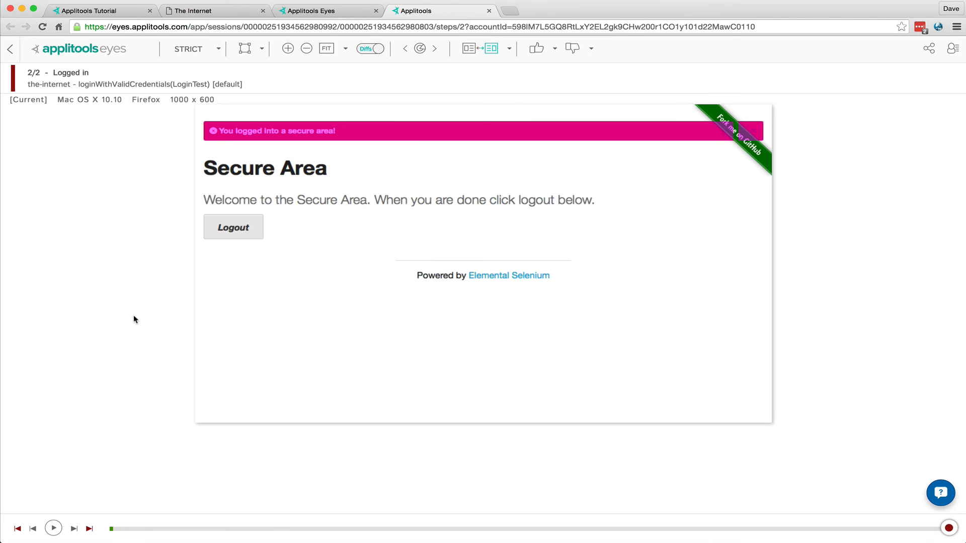
pyautogui.moveTo(373, 55)
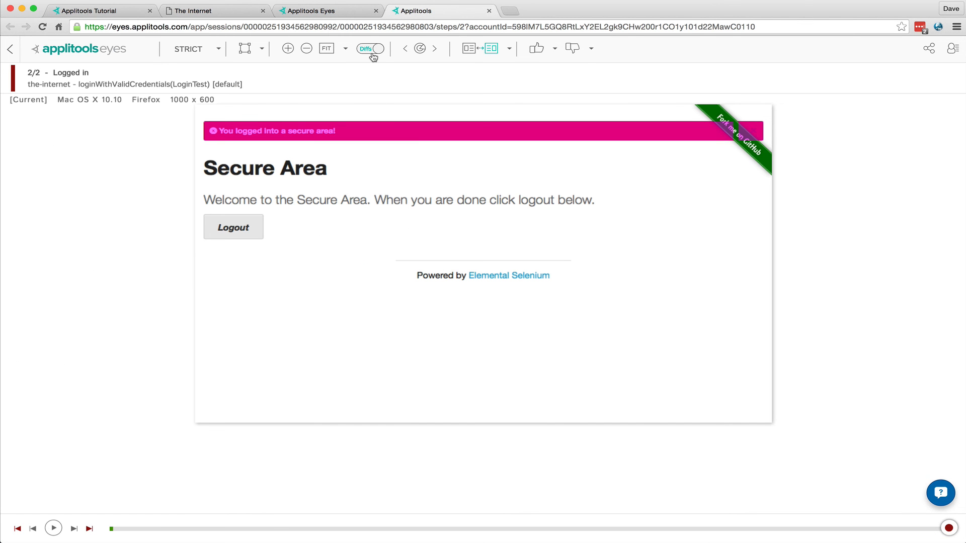
pyautogui.moveTo(370, 48)
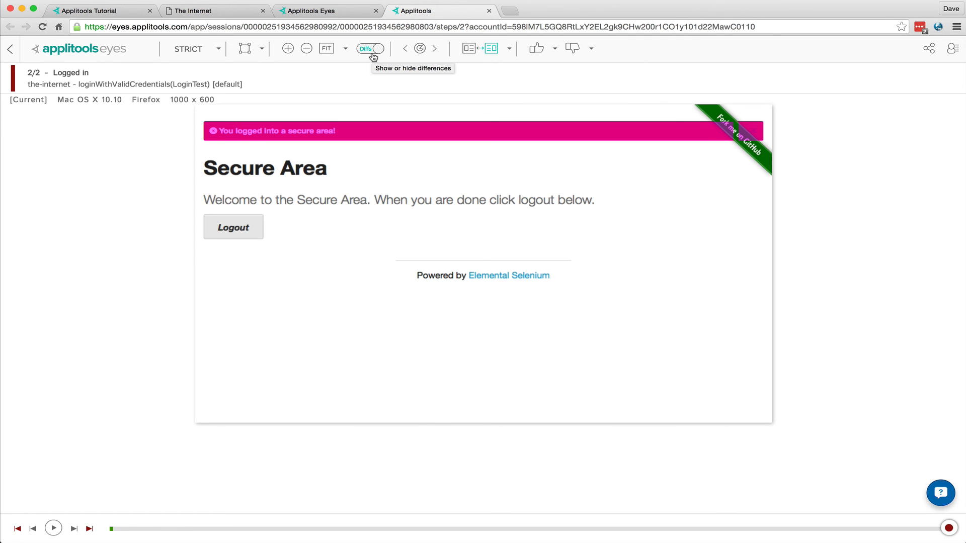
# Turn off diff highlighting on the Logged in step and show its baseline image for comparison.
pyautogui.click(369, 48)
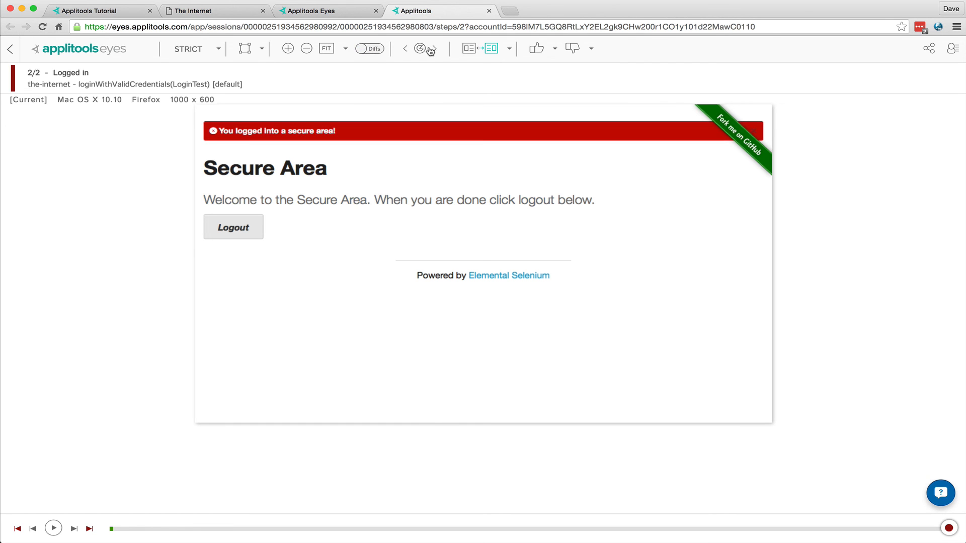
pyautogui.click(469, 48)
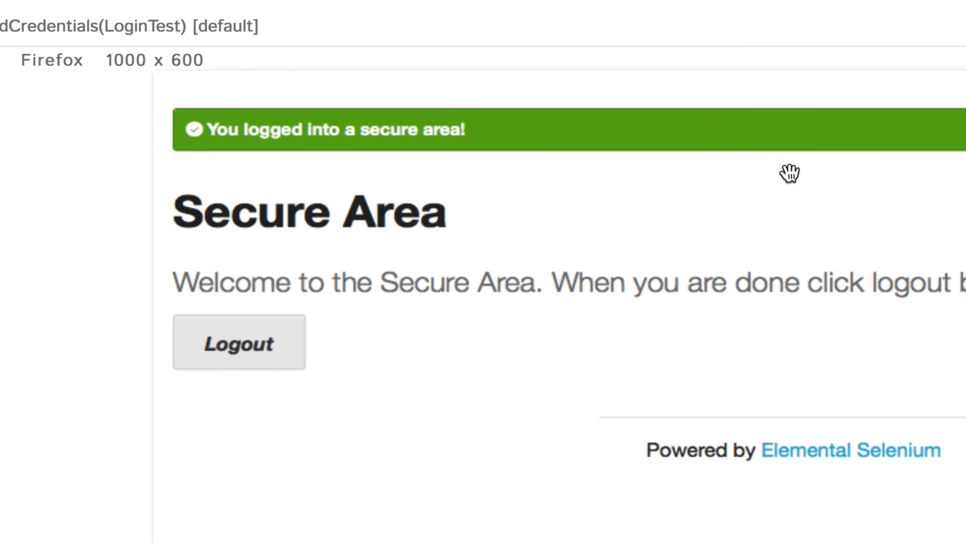
pyautogui.moveTo(233, 96)
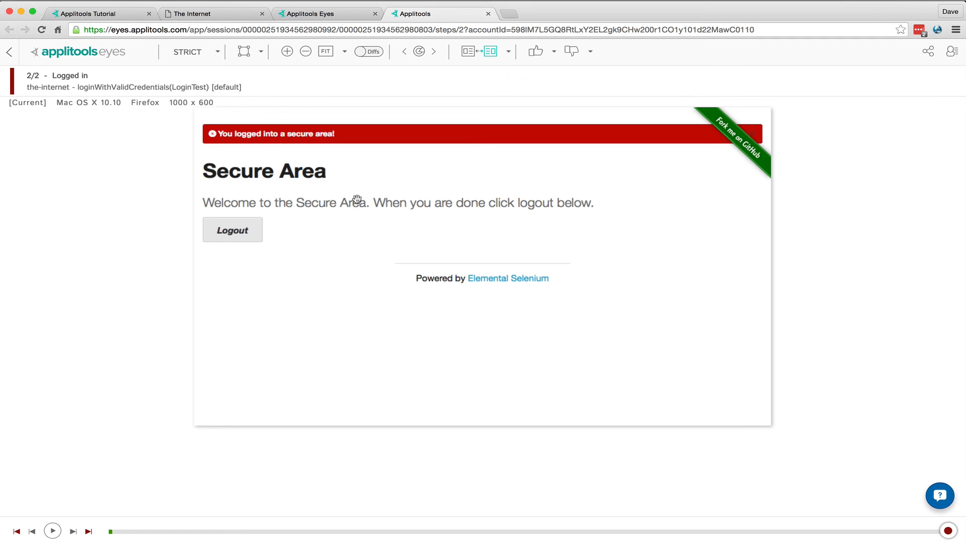
pyautogui.moveTo(450, 201)
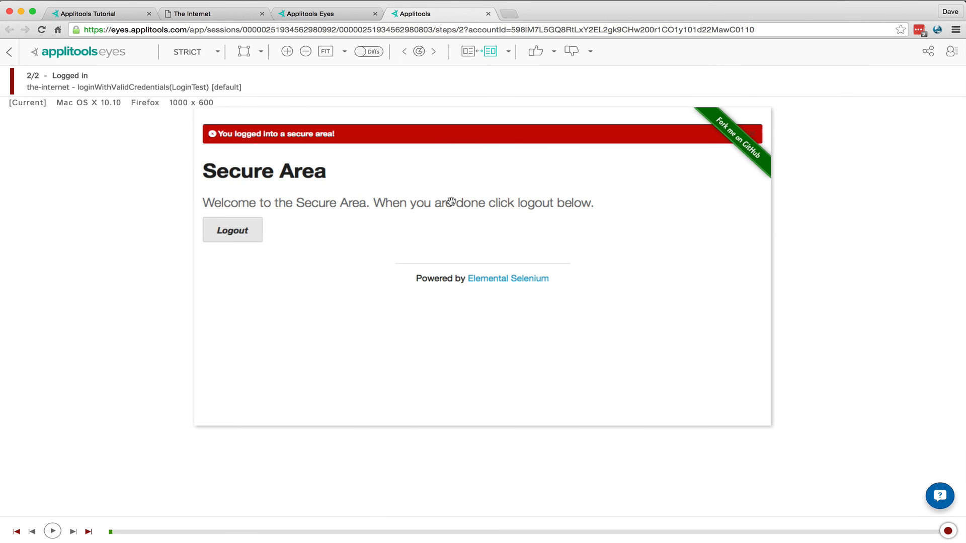
pyautogui.moveTo(386, 217)
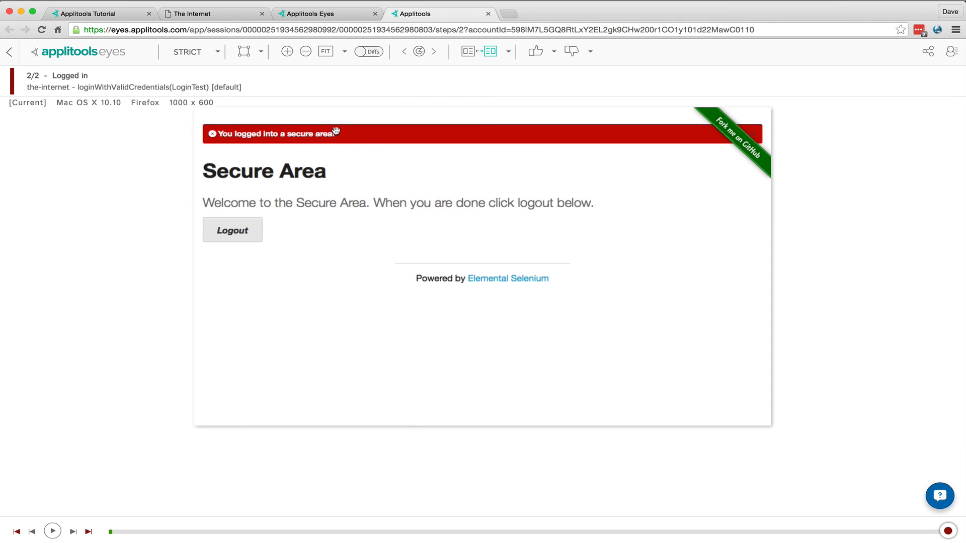
pyautogui.moveTo(488, 124)
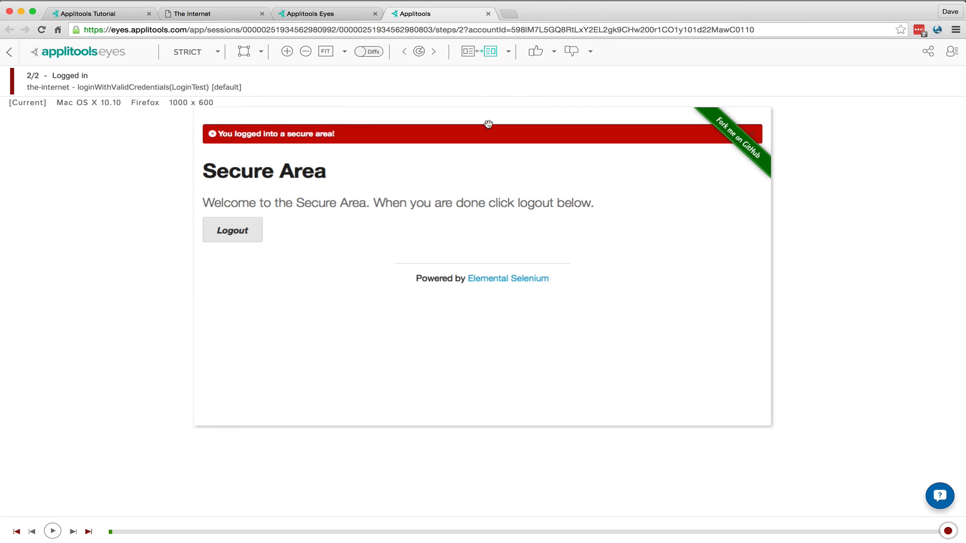